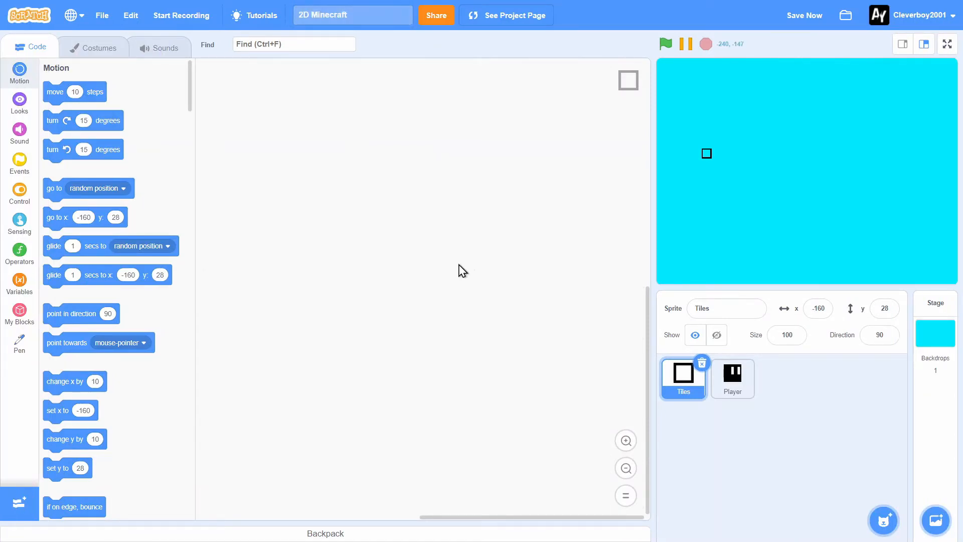
pyautogui.moveTo(468, 203)
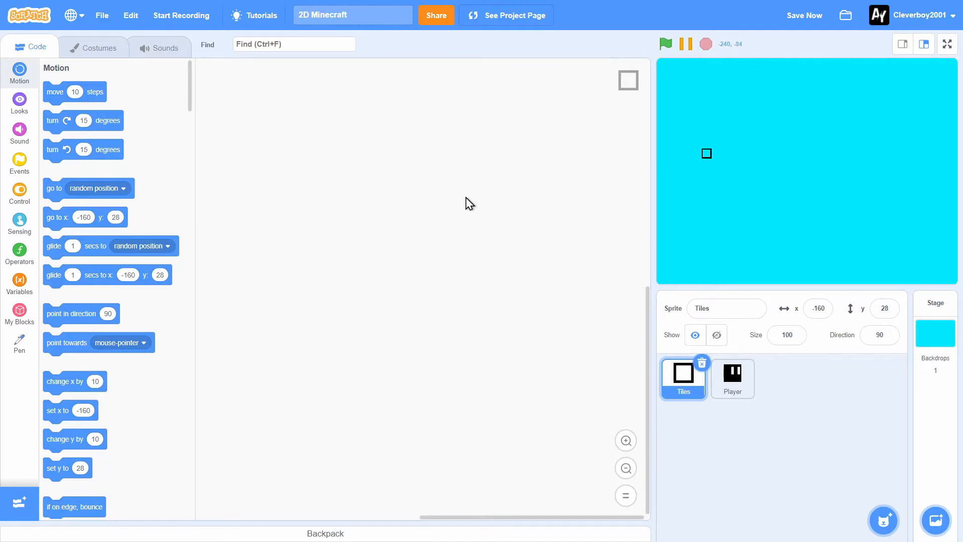
# - View the Tiles sprite's costumes, briefly checking the Player sprite before returning to Tiles
pyautogui.click(93, 47)
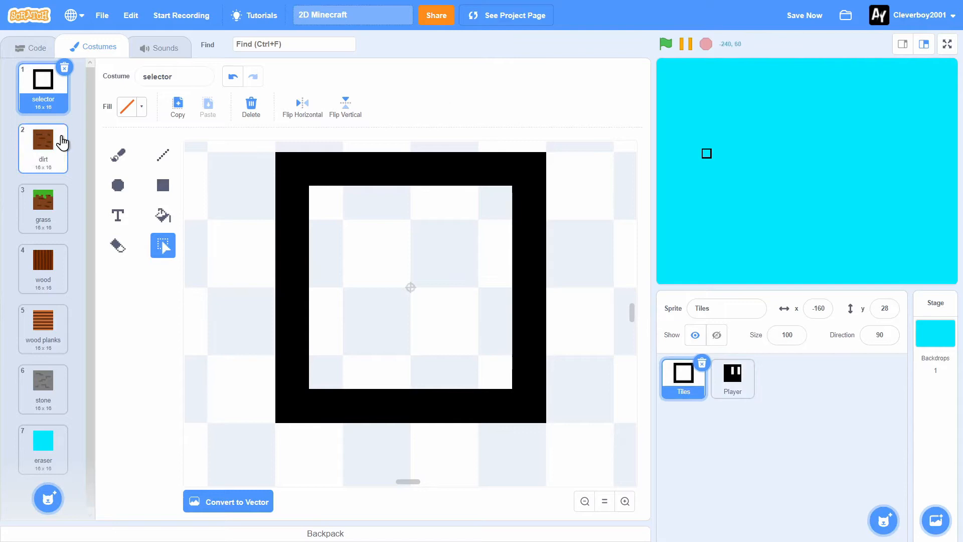
pyautogui.moveTo(731, 399)
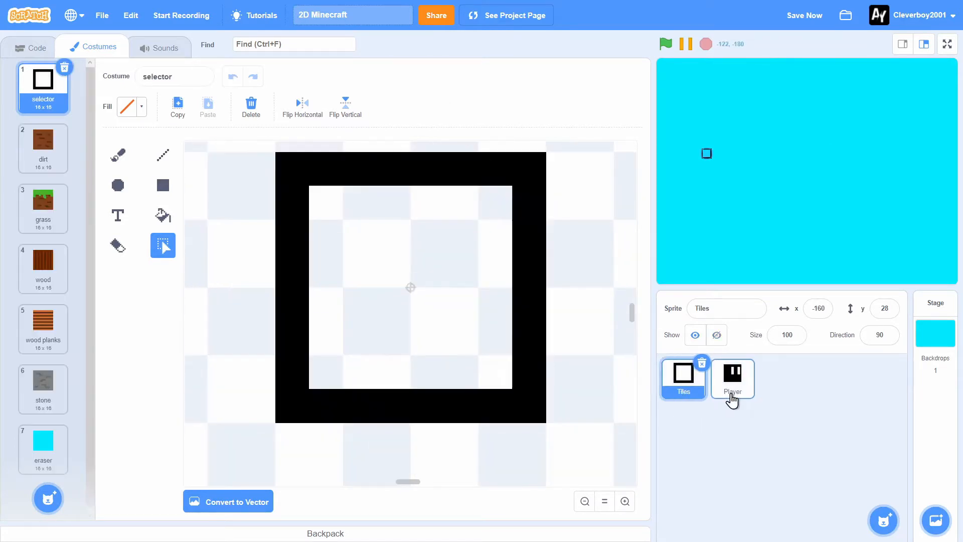
pyautogui.click(731, 378)
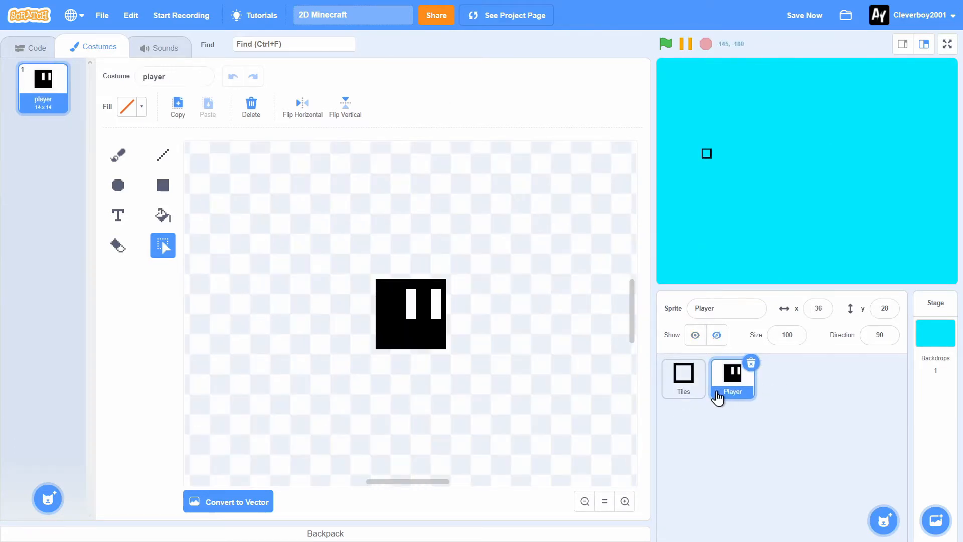
pyautogui.click(683, 378)
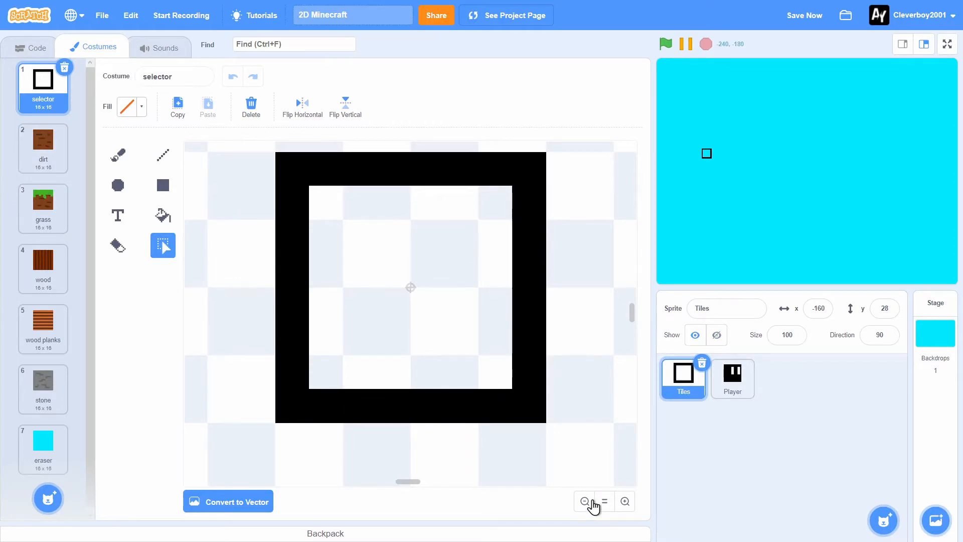
# - Zoom out the paint editor twice and make dirt the current Tiles costume
pyautogui.click(584, 501)
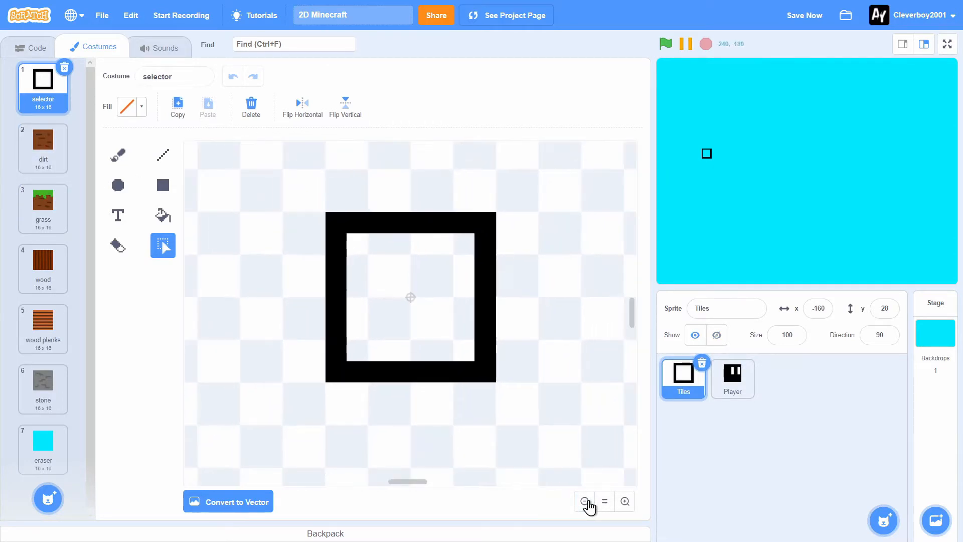
pyautogui.click(583, 501)
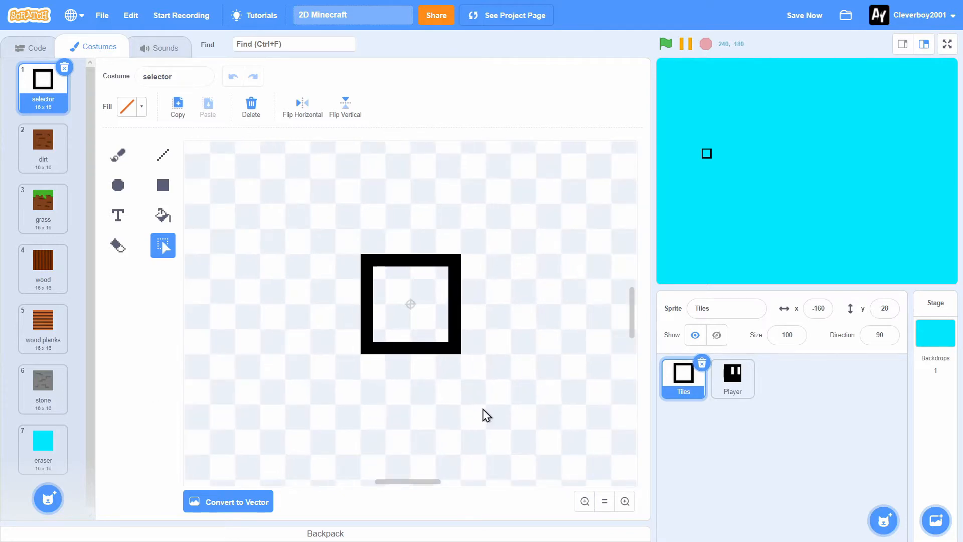
pyautogui.moveTo(6, 138)
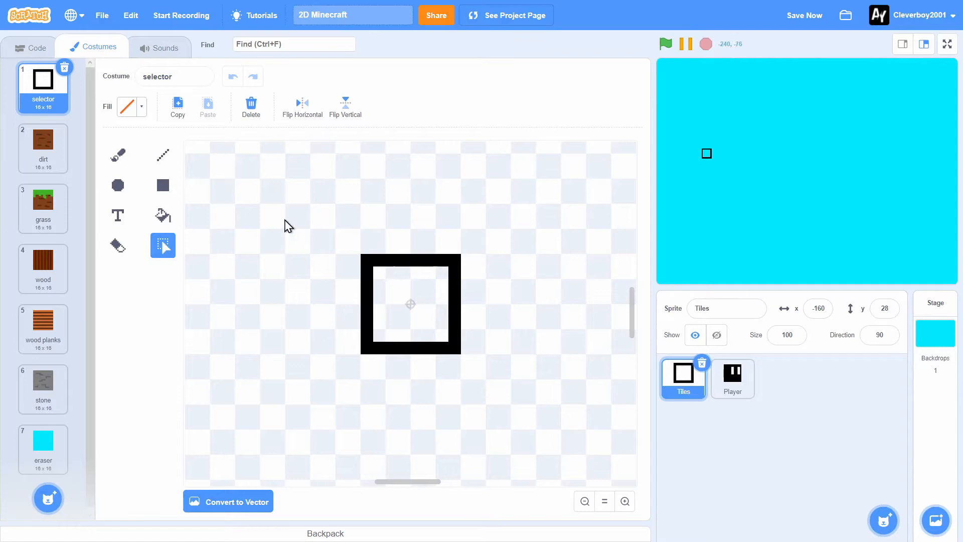
pyautogui.click(42, 147)
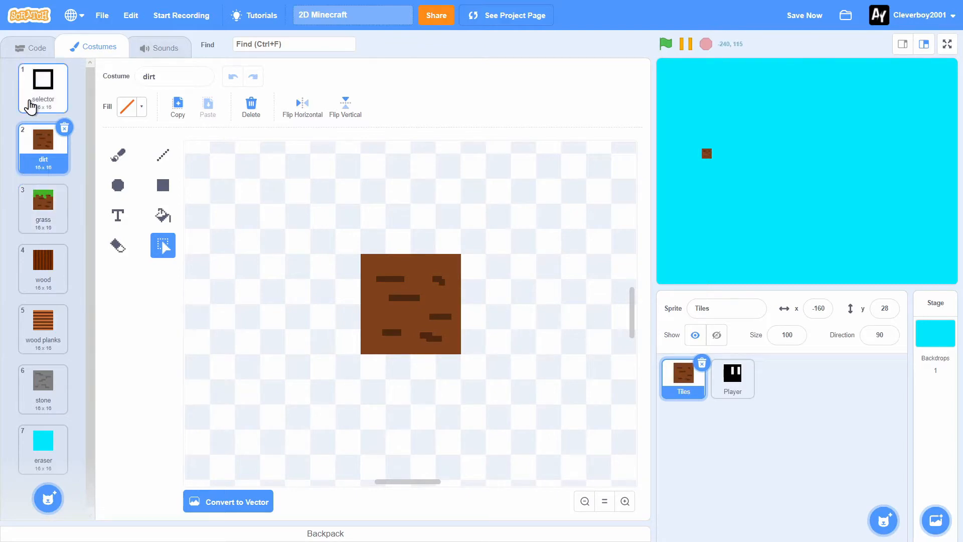
# - Step through the grass, wood, wood planks, stone and eraser costumes, then view the Player sprite
pyautogui.click(42, 203)
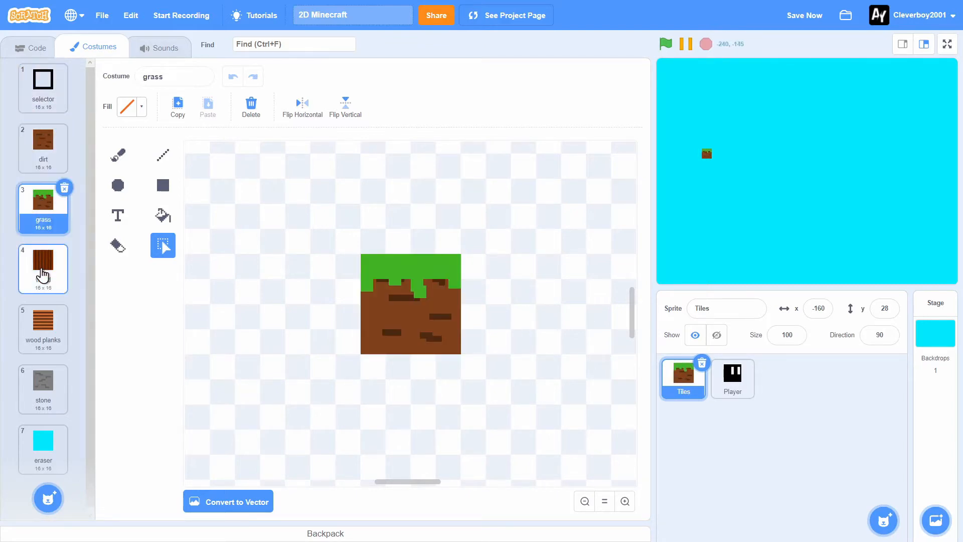
pyautogui.click(42, 268)
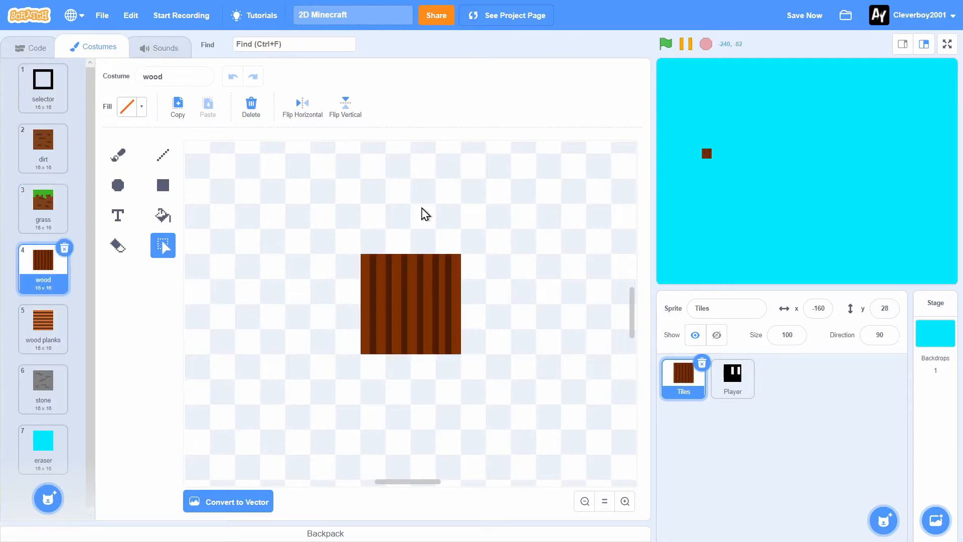
pyautogui.click(43, 329)
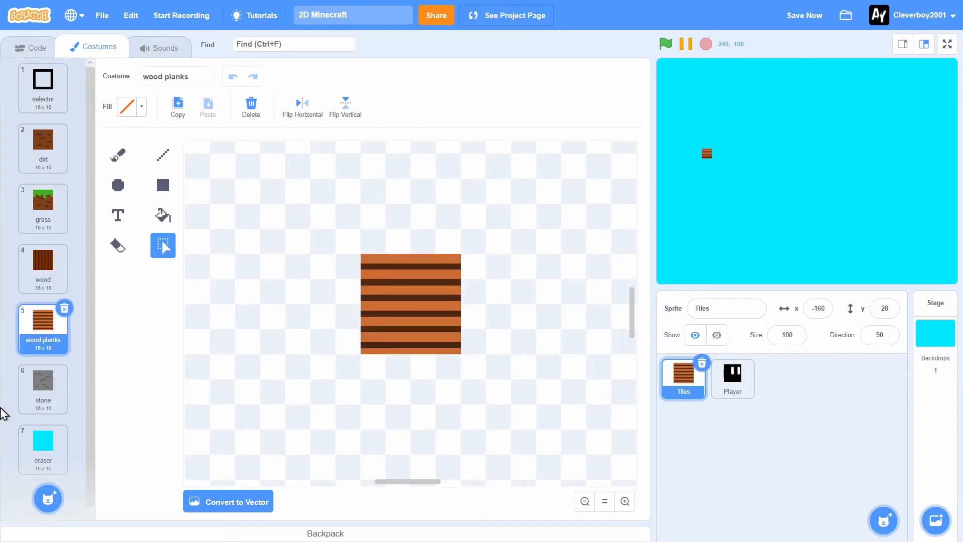
pyautogui.click(43, 388)
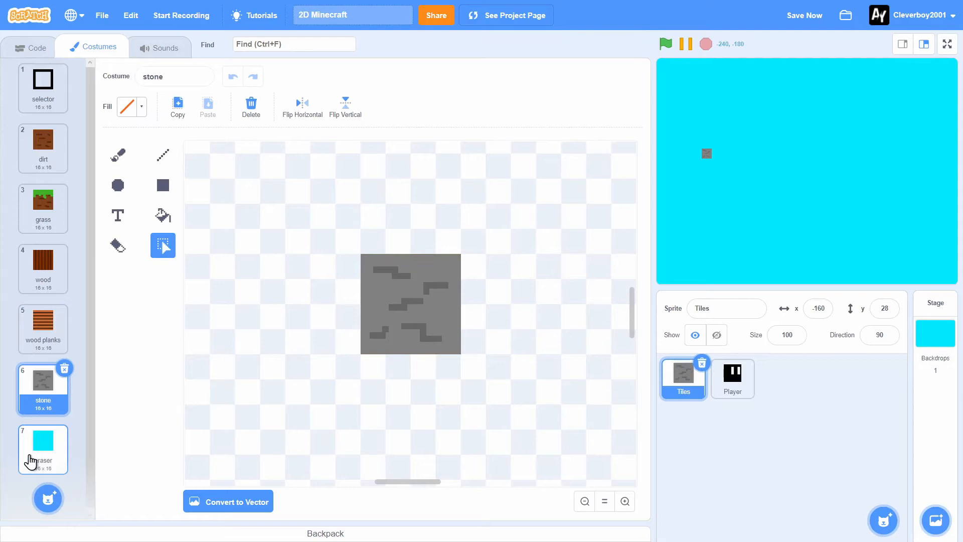
pyautogui.click(42, 448)
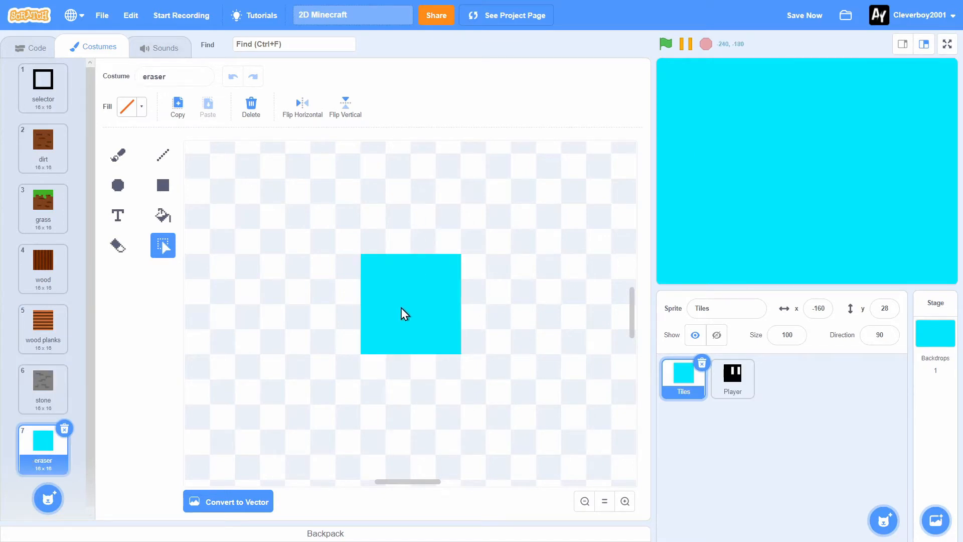
pyautogui.moveTo(955, 402)
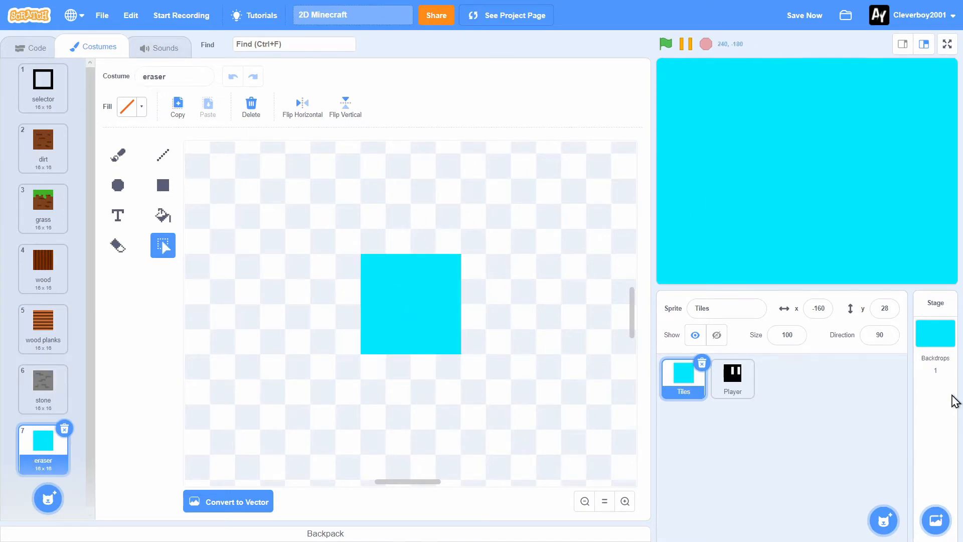
pyautogui.click(934, 332)
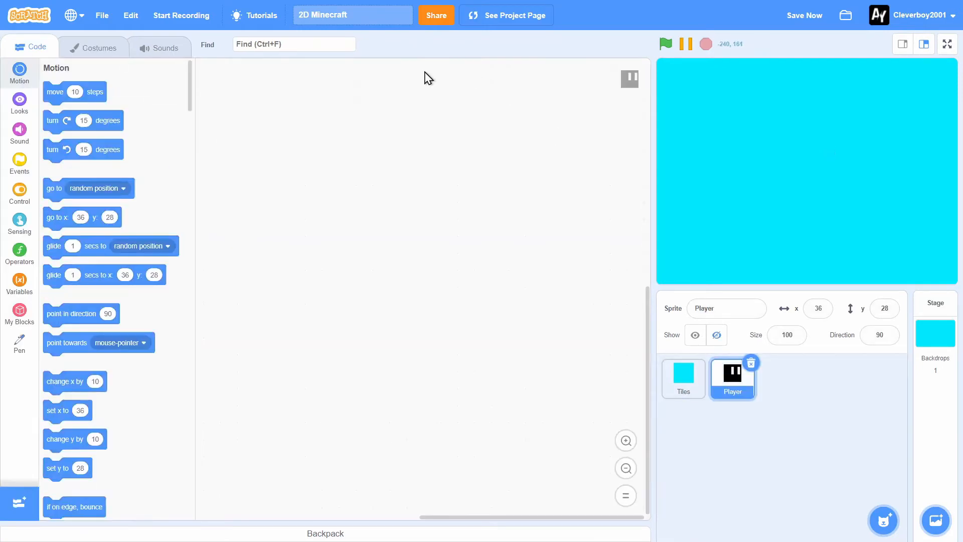
# - Review the Player costume, then make wood the current Tiles costume
pyautogui.click(92, 47)
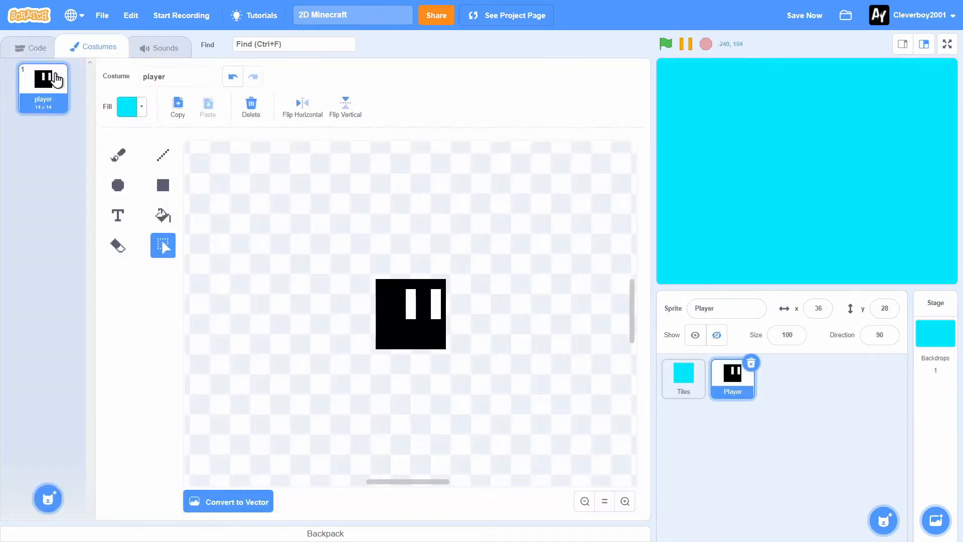
pyautogui.moveTo(634, 356)
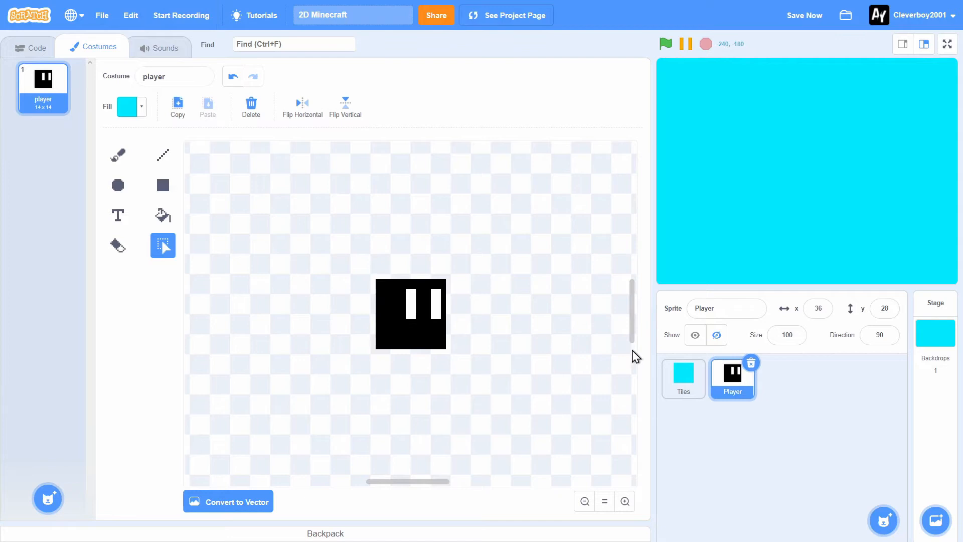
pyautogui.moveTo(401, 318)
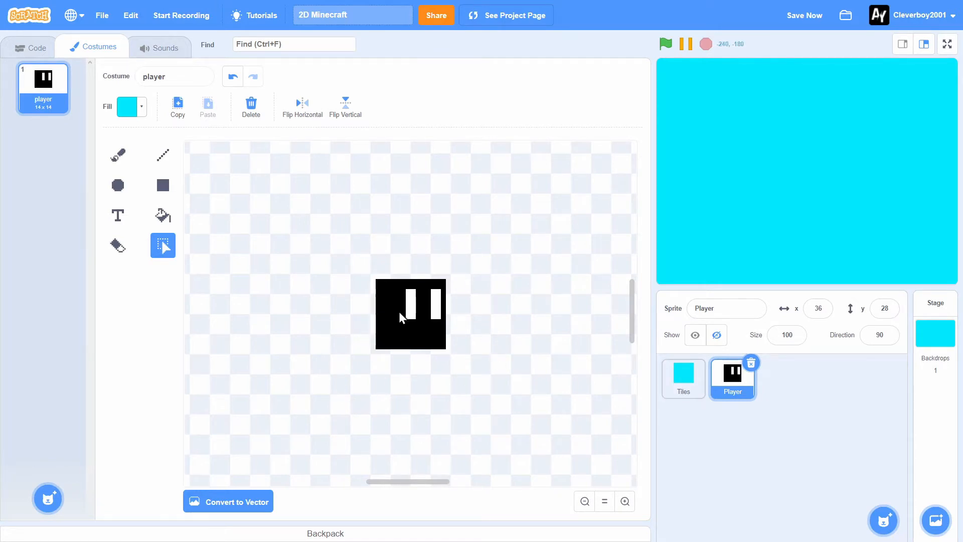
pyautogui.click(682, 377)
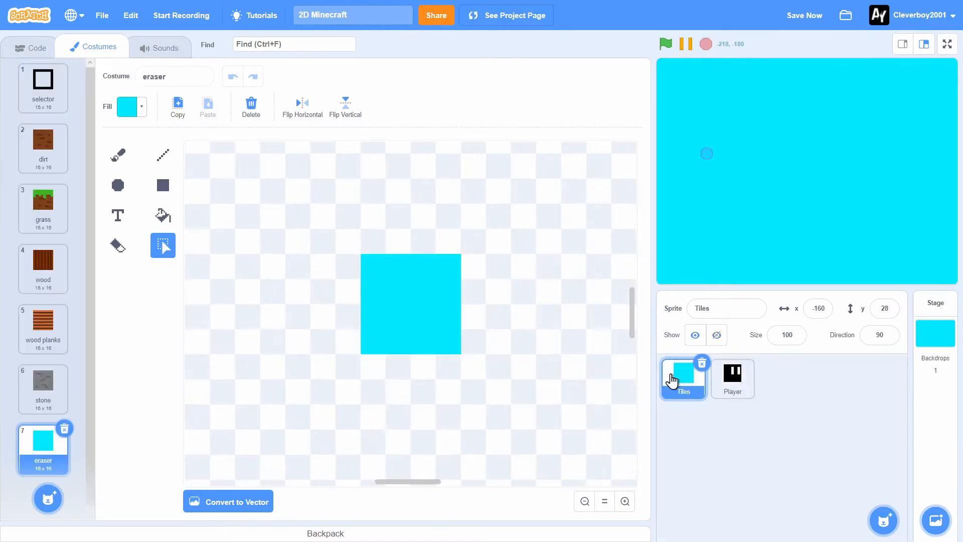
pyautogui.click(43, 264)
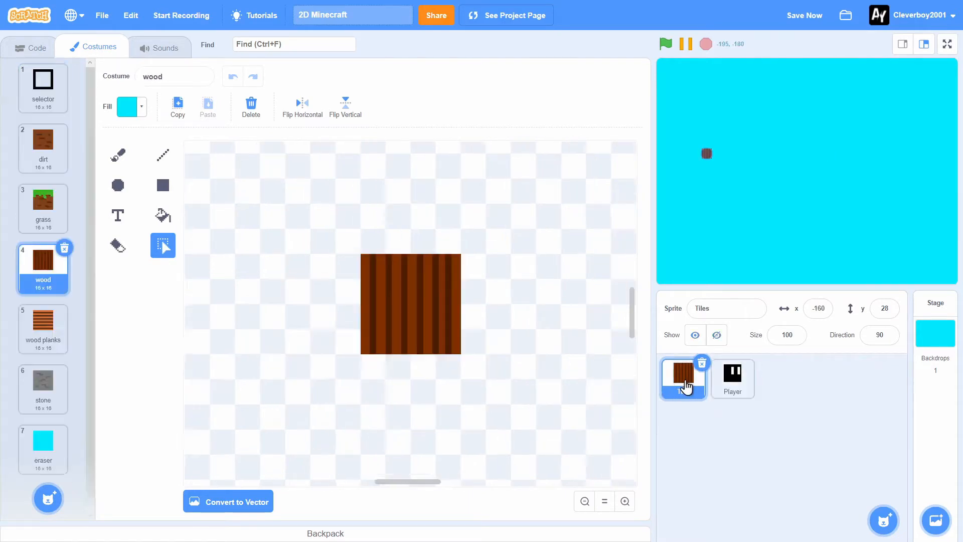
pyautogui.click(731, 378)
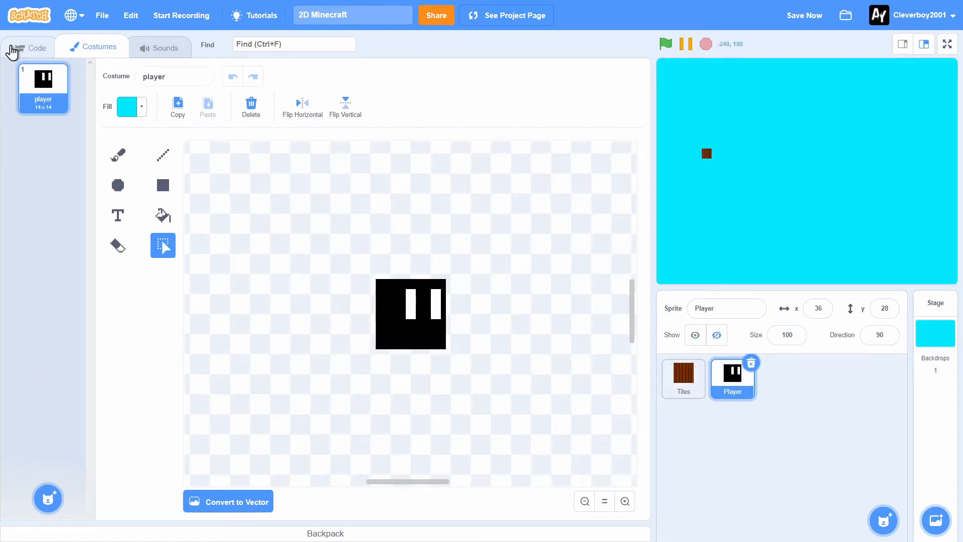
# - Return to the code view and compare the empty Player and Tiles script areas, ending on Tiles
pyautogui.click(37, 47)
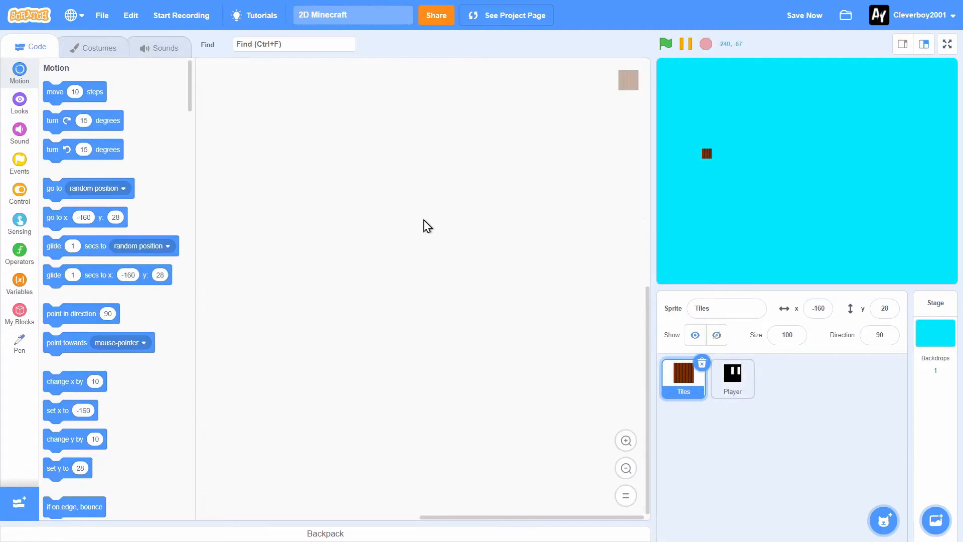
pyautogui.click(731, 377)
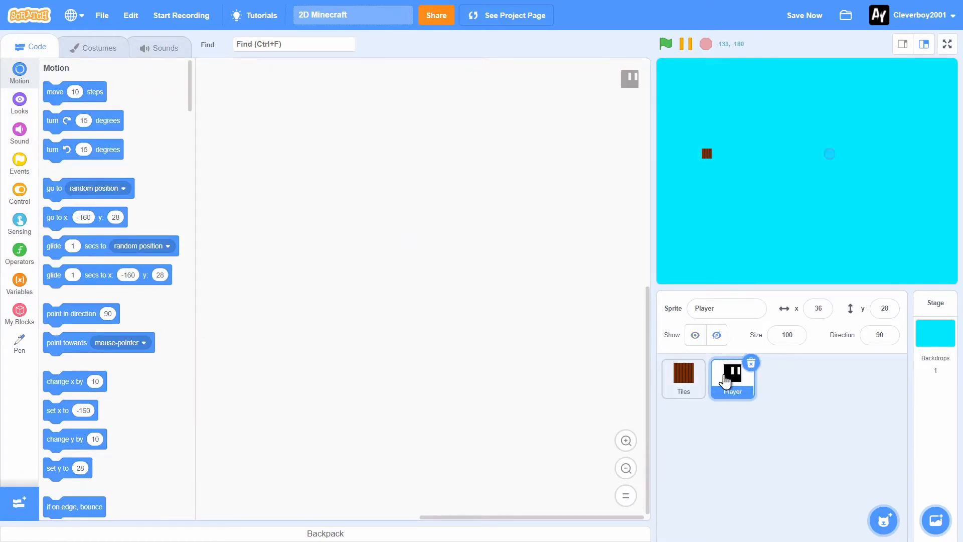
pyautogui.click(683, 378)
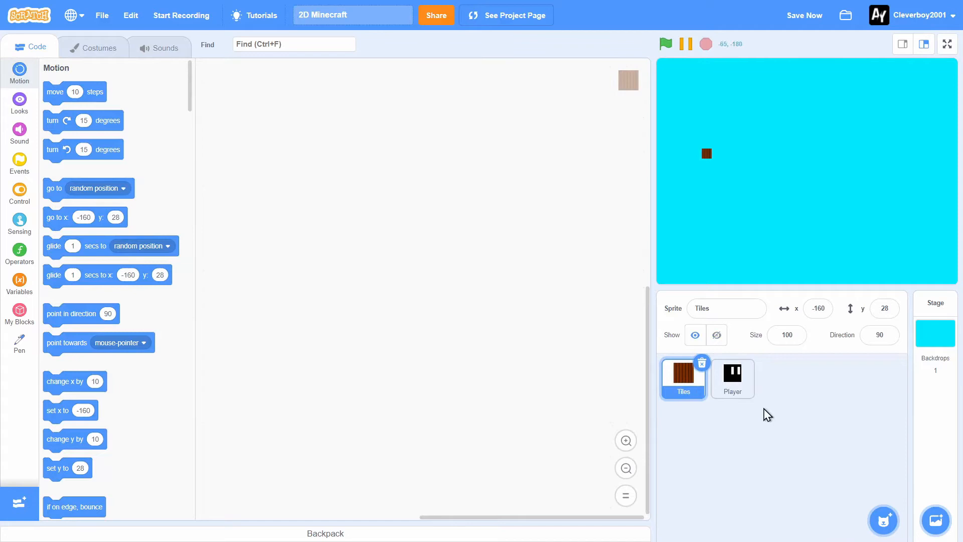
pyautogui.click(732, 378)
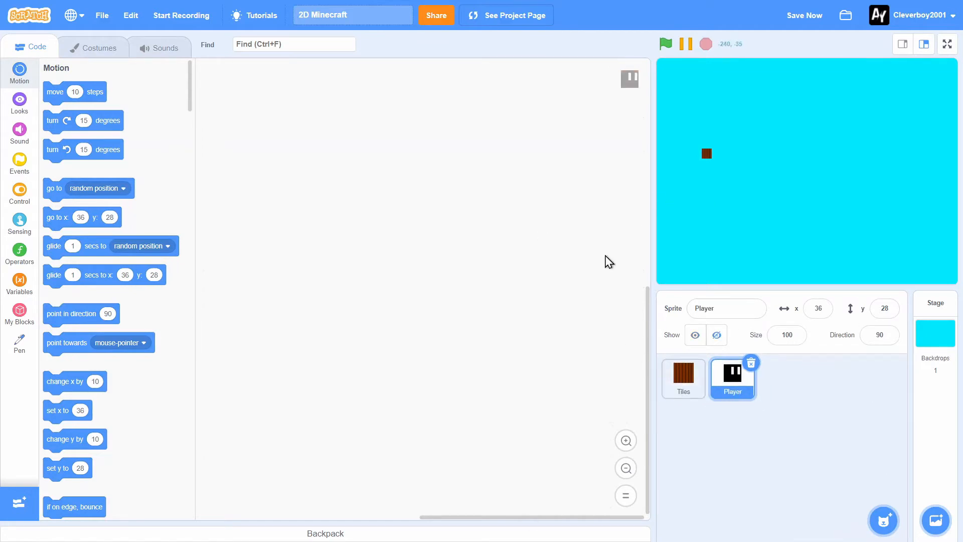
pyautogui.click(682, 378)
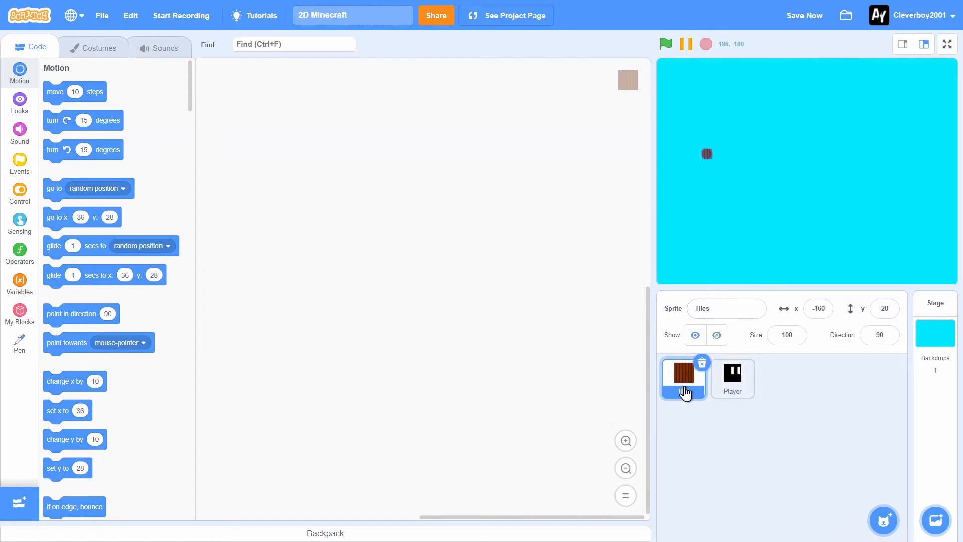
# - Build a green-flag forever loop calling a new 'place tiles' block set to run without screen refresh
pyautogui.click(19, 161)
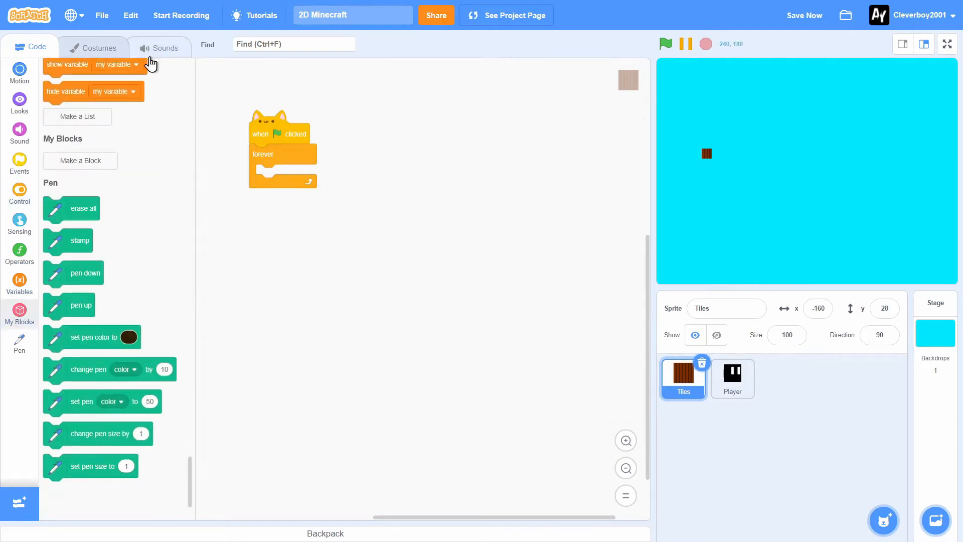
pyautogui.click(80, 161)
pyautogui.write('place tile')
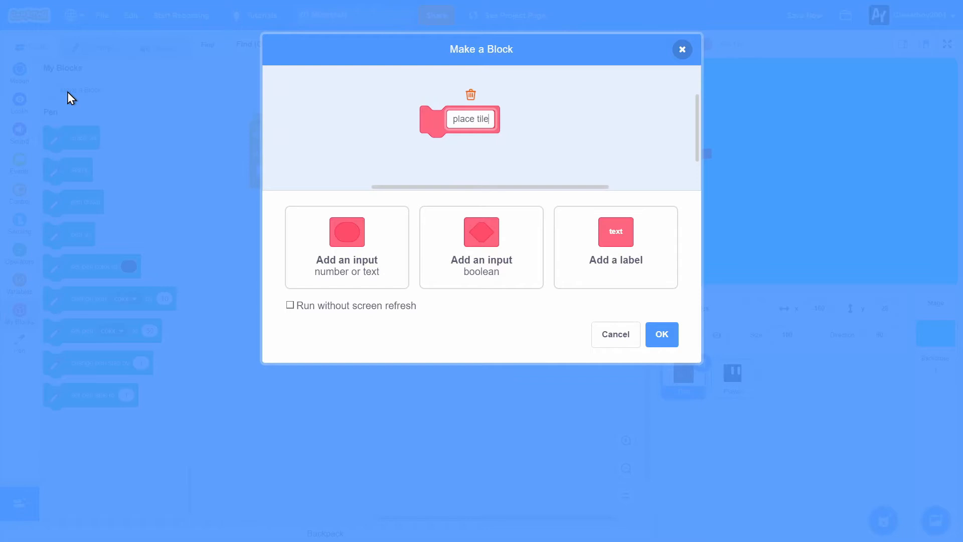
pyautogui.click(290, 305)
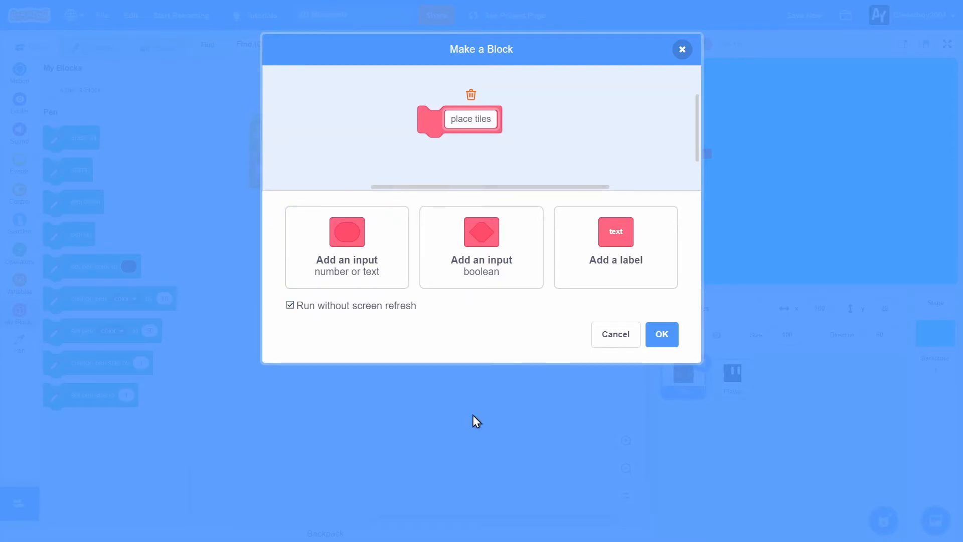
pyautogui.click(661, 334)
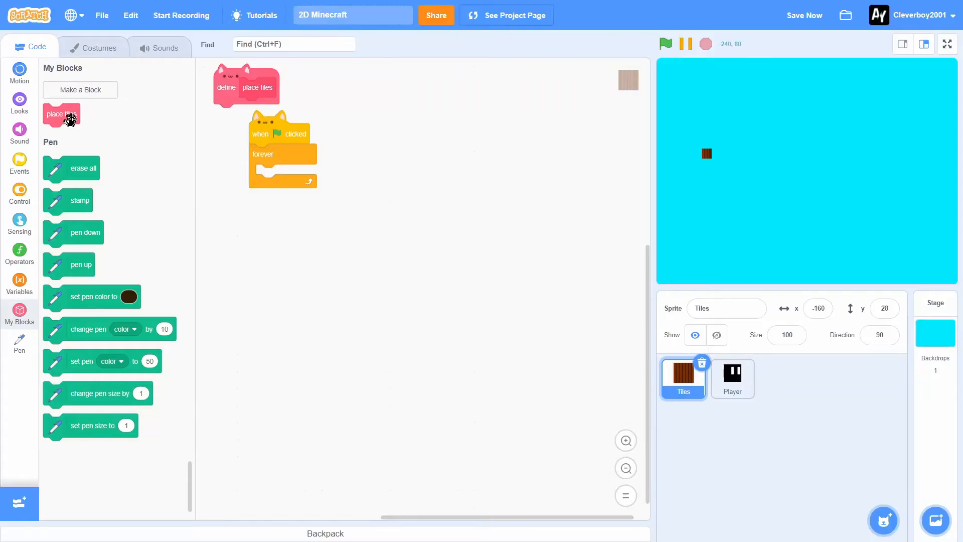
pyautogui.moveTo(62, 114); pyautogui.dragTo(273, 174)
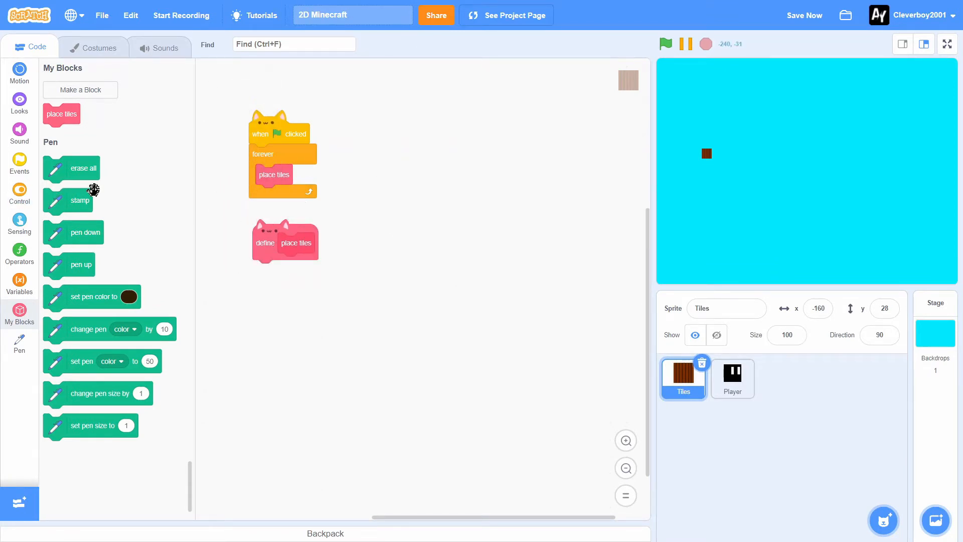
pyautogui.moveTo(19, 192)
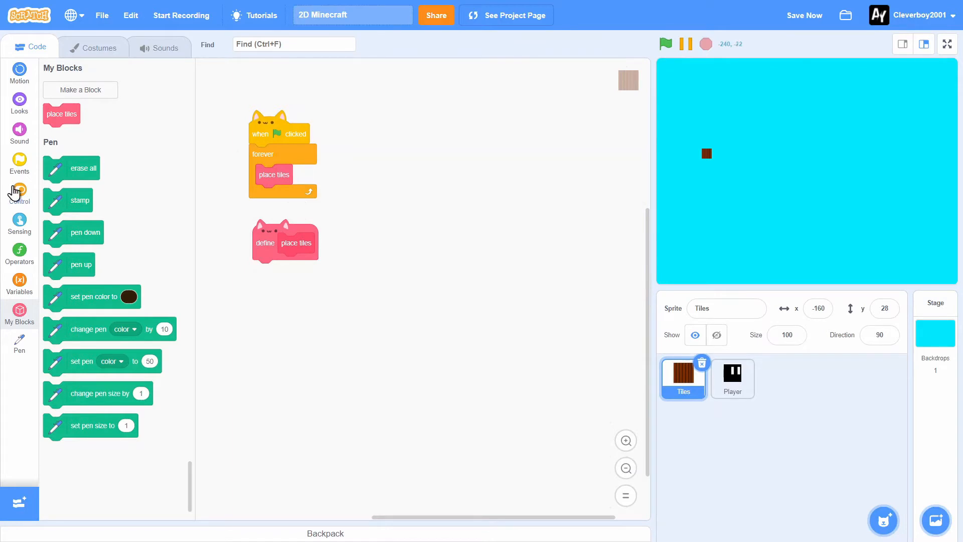
# - Have place tiles go to x = round(mouse x / 16) × 16, y 28, and run the project
pyautogui.click(19, 100)
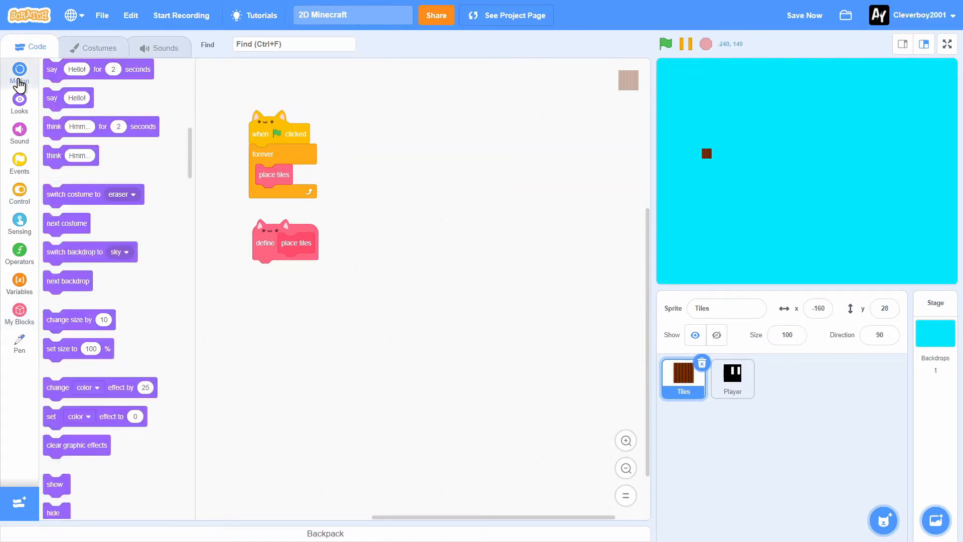
pyautogui.click(19, 72)
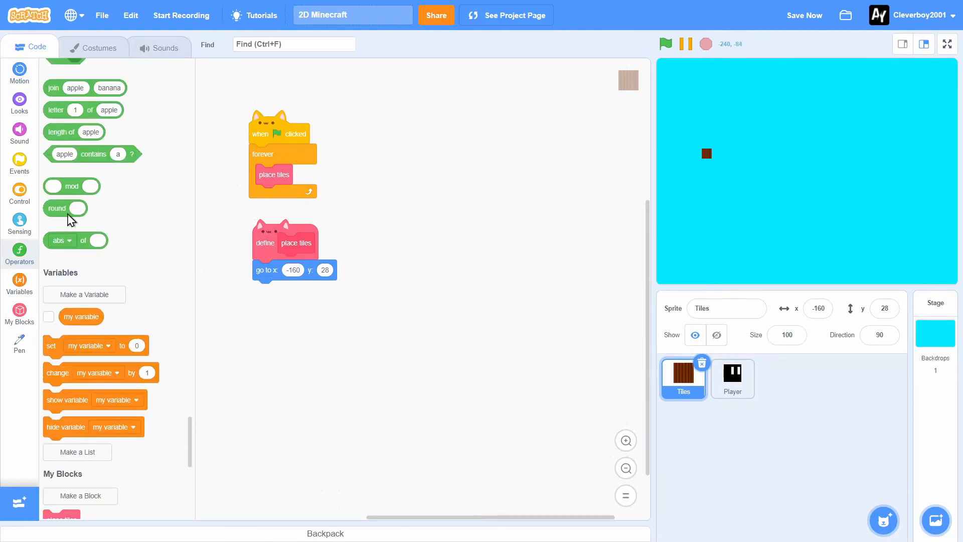
pyautogui.scroll(3)
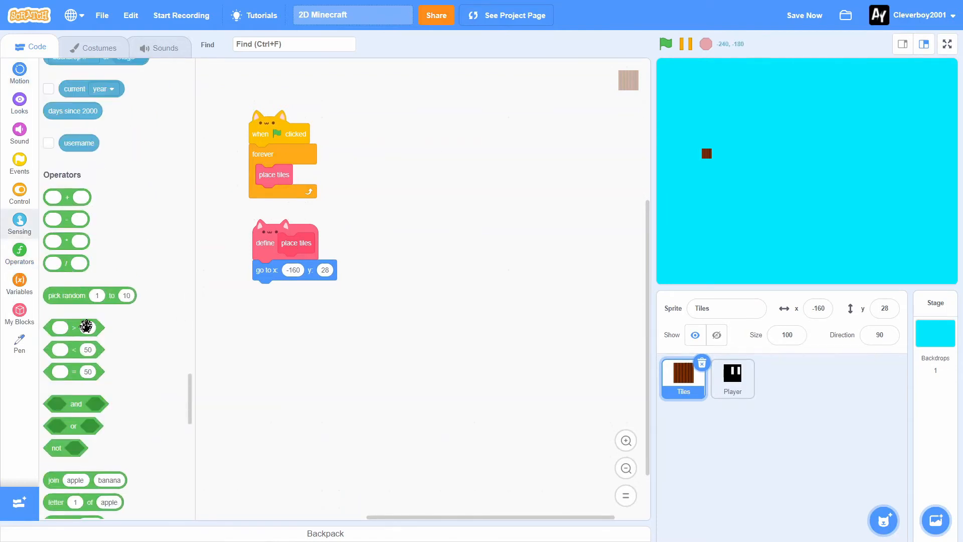
pyautogui.scroll(-3)
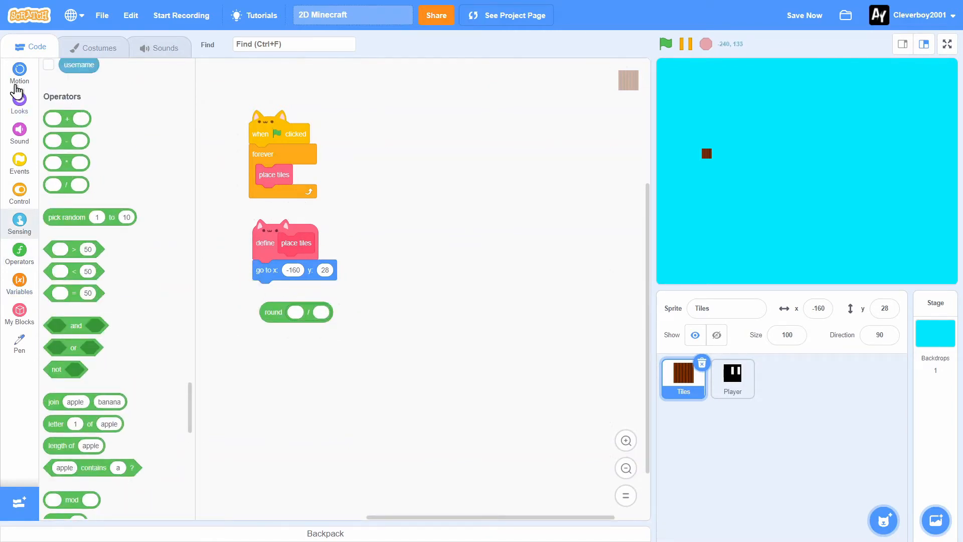
pyautogui.click(19, 224)
pyautogui.write('1')
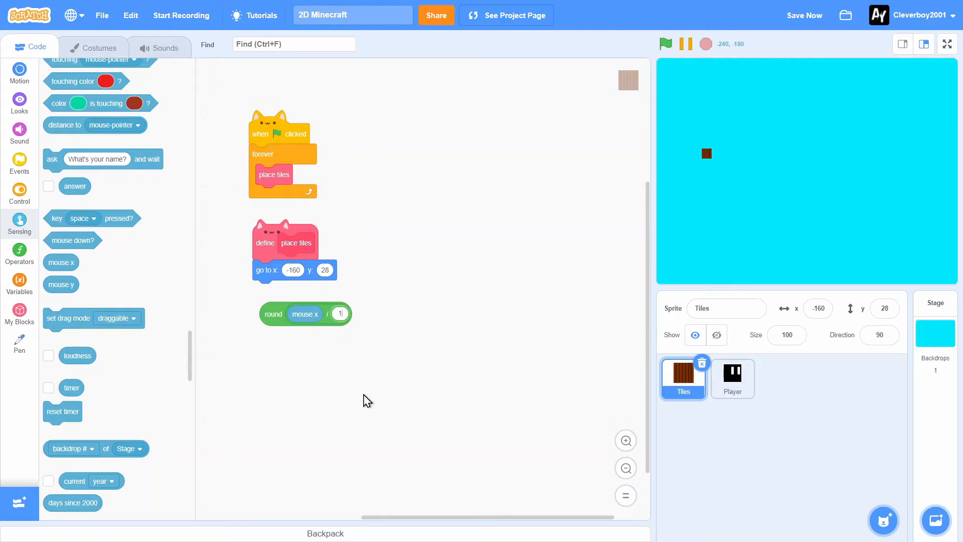
pyautogui.click(19, 252)
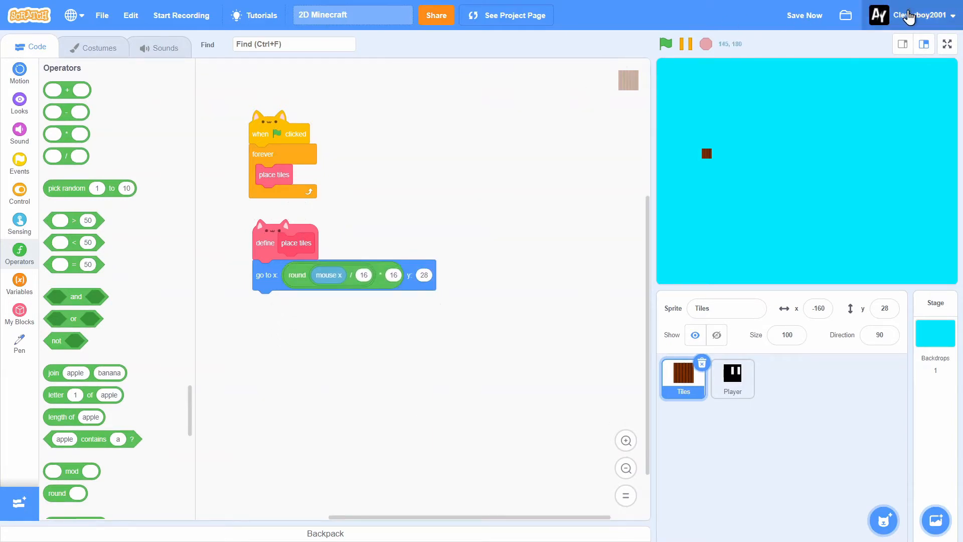
pyautogui.click(946, 43)
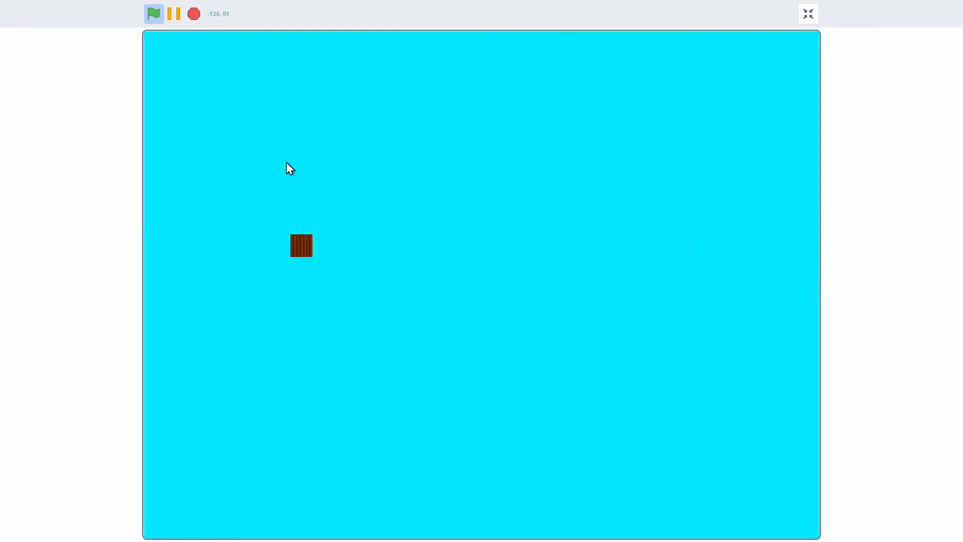
pyautogui.moveTo(170, 196)
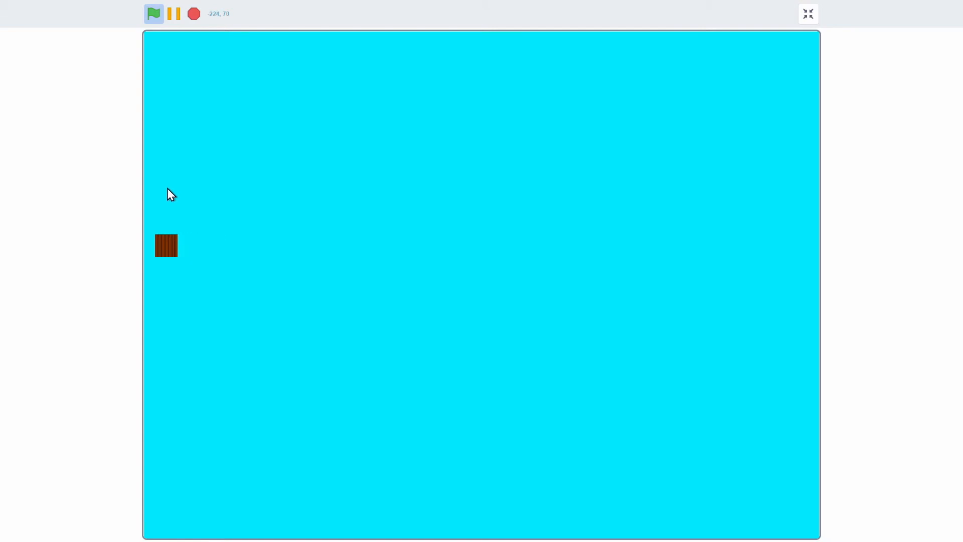
pyautogui.moveTo(133, 194)
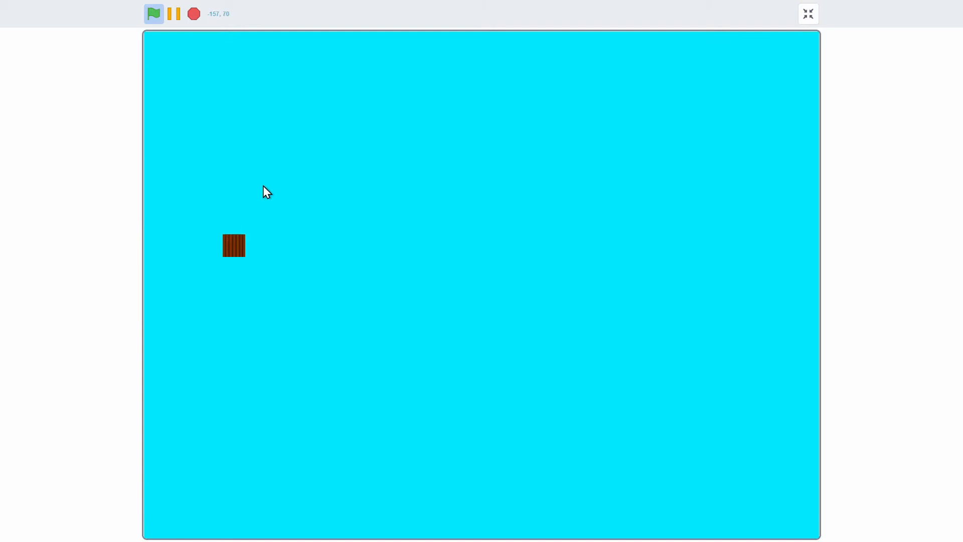
# - Offset the snapped x by −8 to centre tiles in cells and test the snapping full screen
pyautogui.click(807, 13)
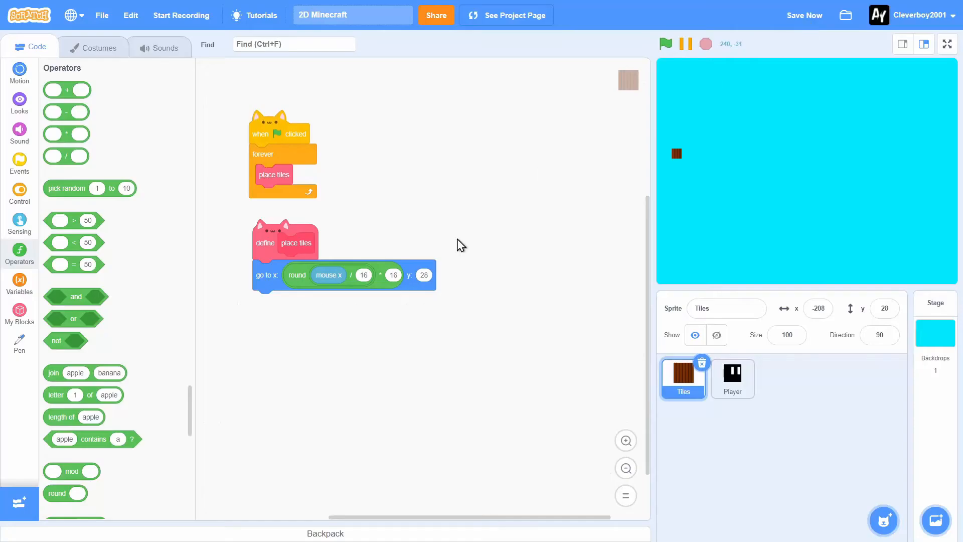
pyautogui.moveTo(391, 260)
pyautogui.write('8')
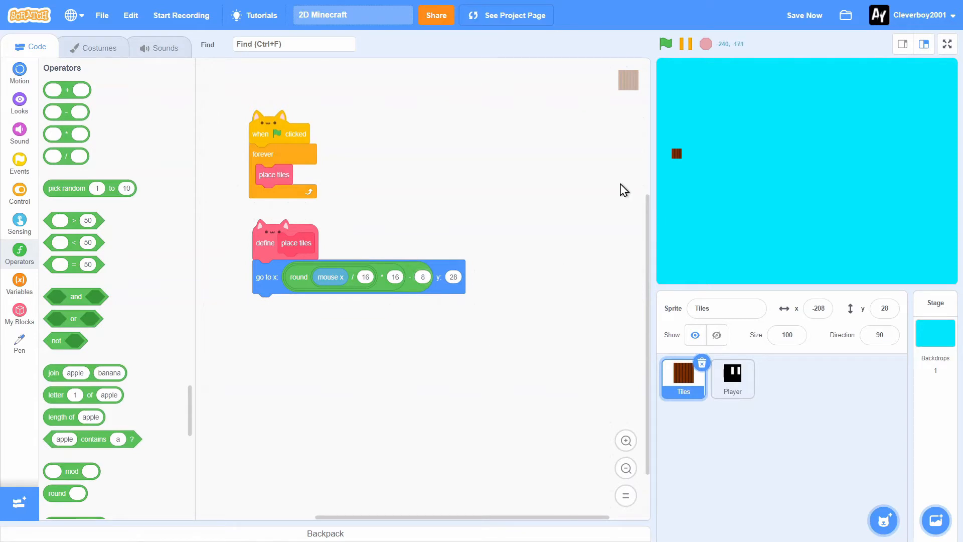
pyautogui.click(946, 43)
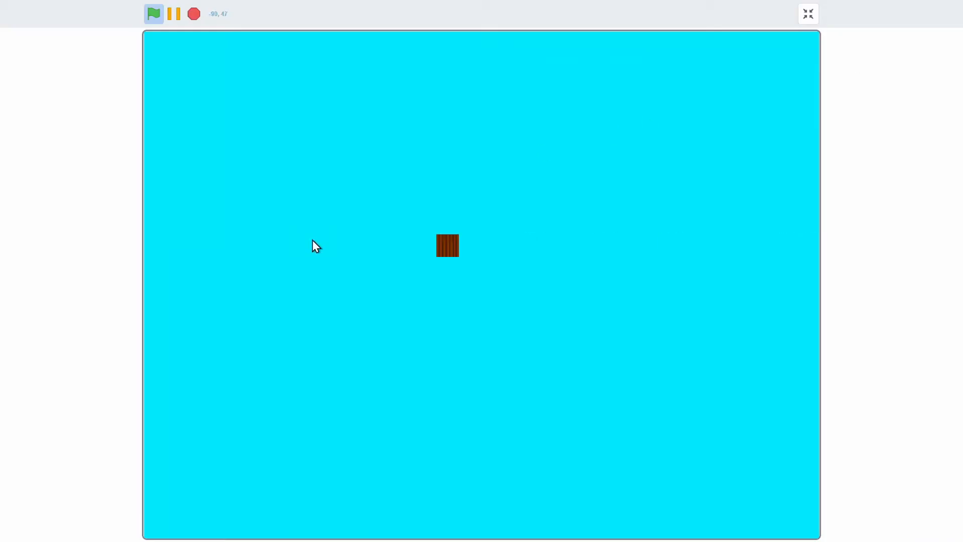
pyautogui.moveTo(649, 393)
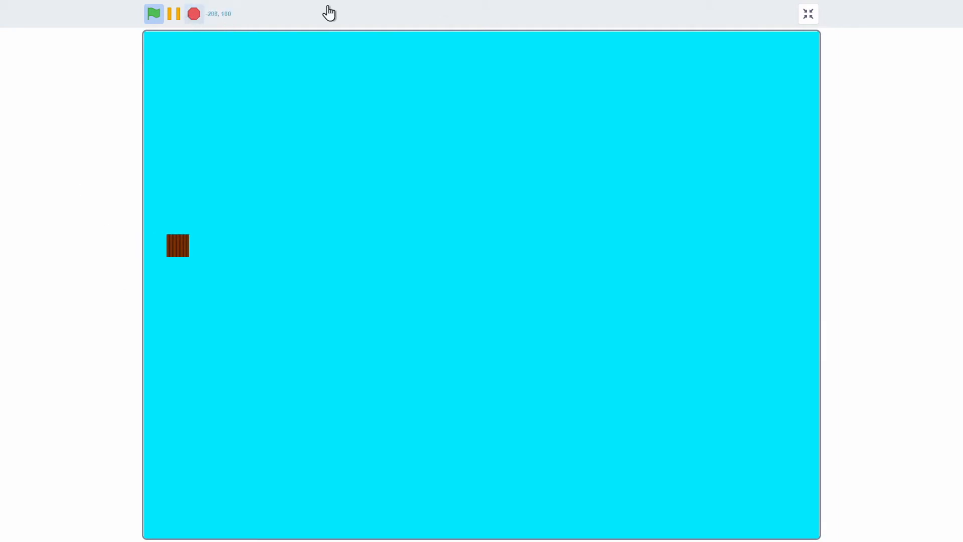
pyautogui.click(807, 13)
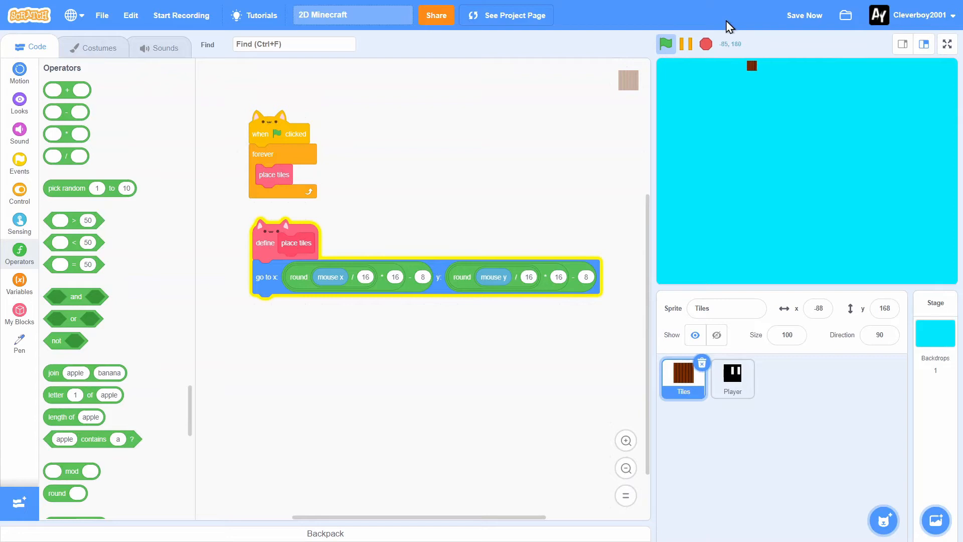
# - Change the y formula to round(mouse y / 16) × 16 + 4 and test the snapping full screen
pyautogui.rightClick(582, 289)
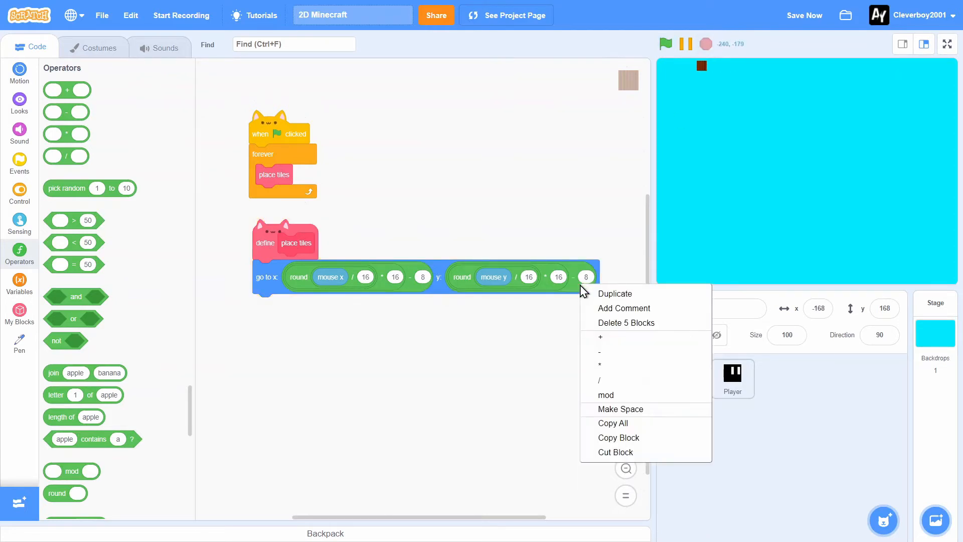
pyautogui.moveTo(602, 337)
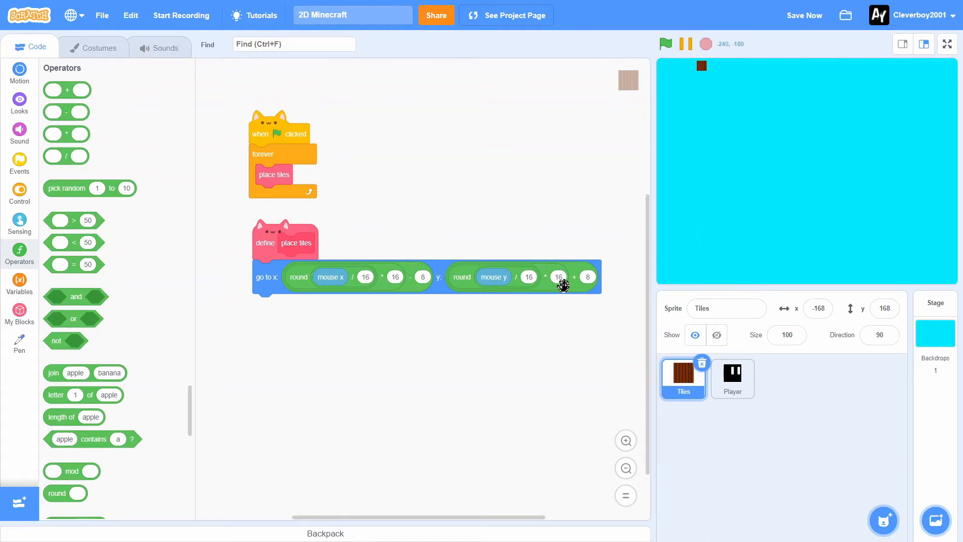
pyautogui.moveTo(599, 171)
pyautogui.write('4')
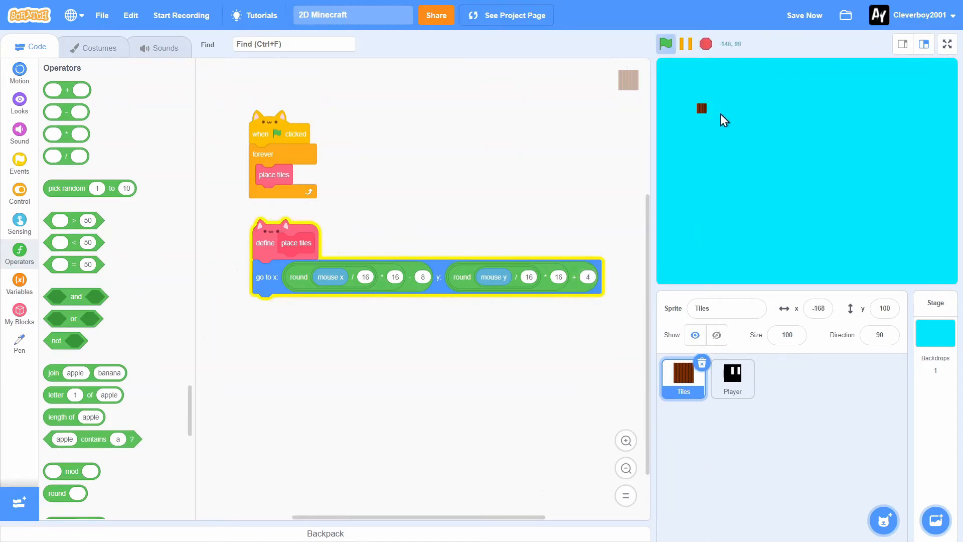
pyautogui.click(945, 44)
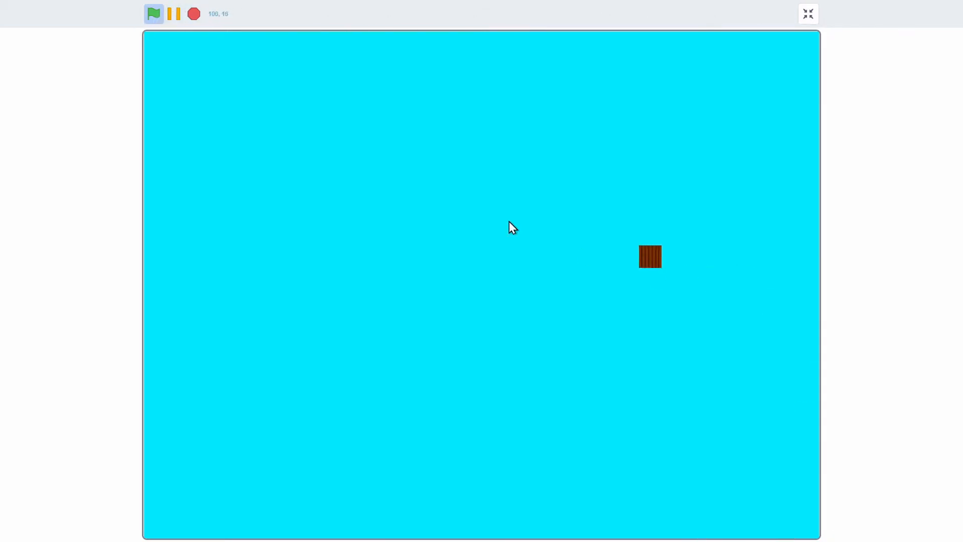
pyautogui.click(806, 13)
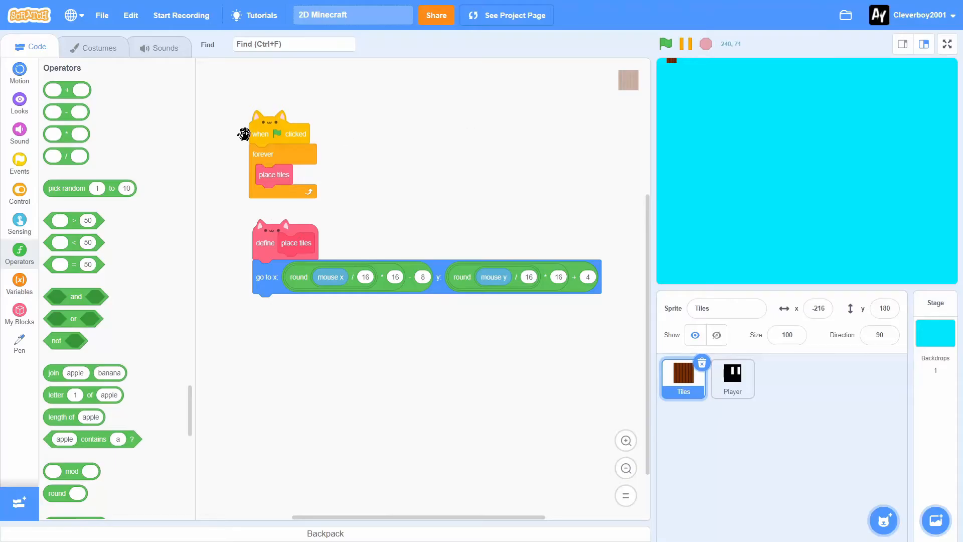
# - End place tiles with a switch costume to selector step
pyautogui.click(19, 100)
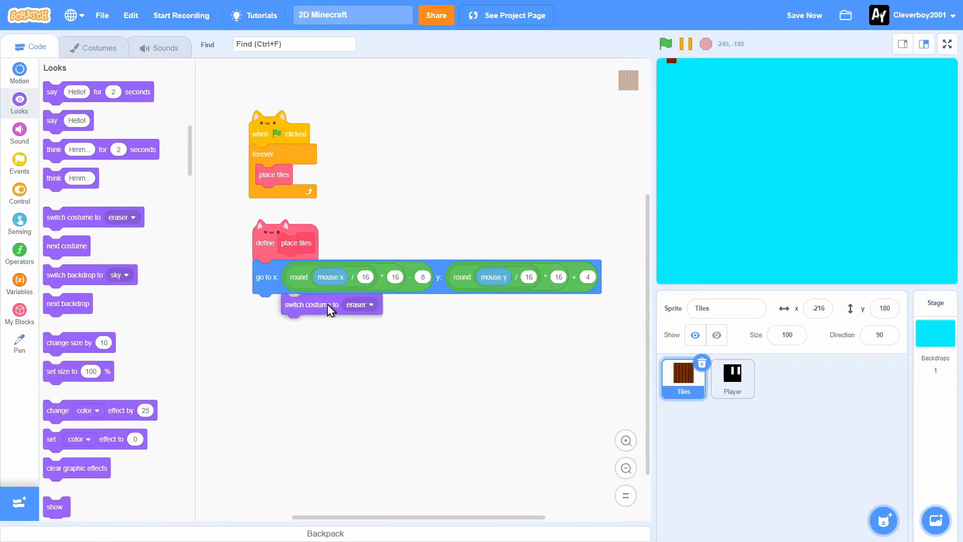
pyautogui.click(370, 305)
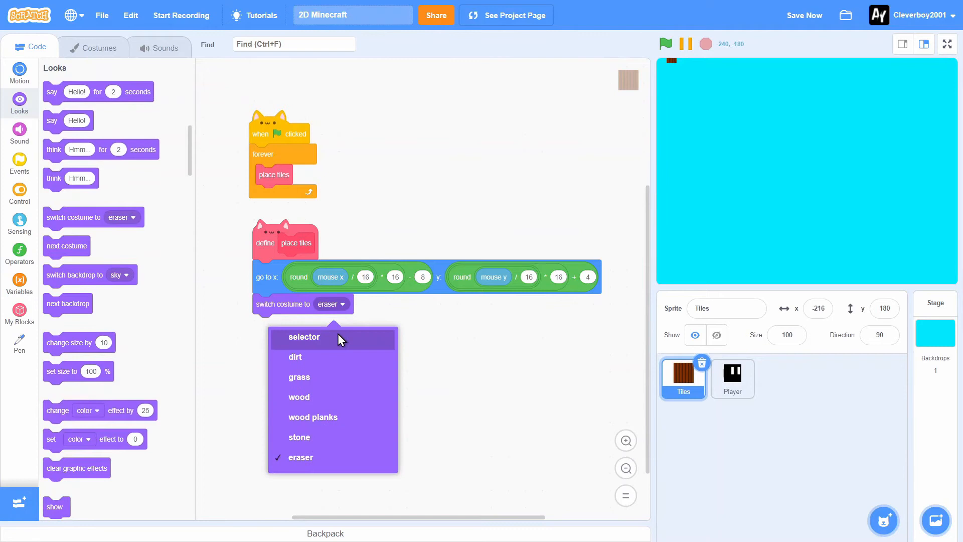
pyautogui.click(303, 337)
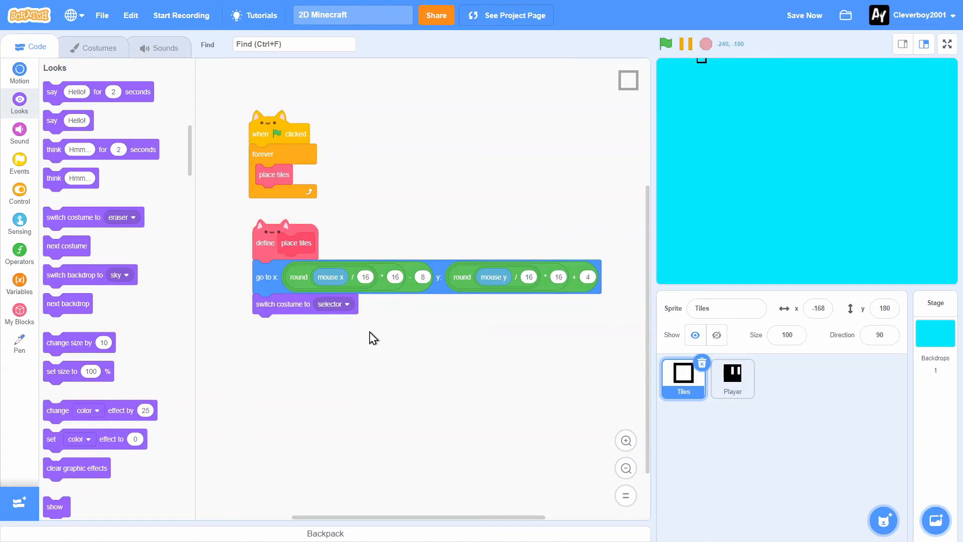
# - Create a variable named TILE for all sprites, closing the default variable's rename prompt
pyautogui.click(19, 280)
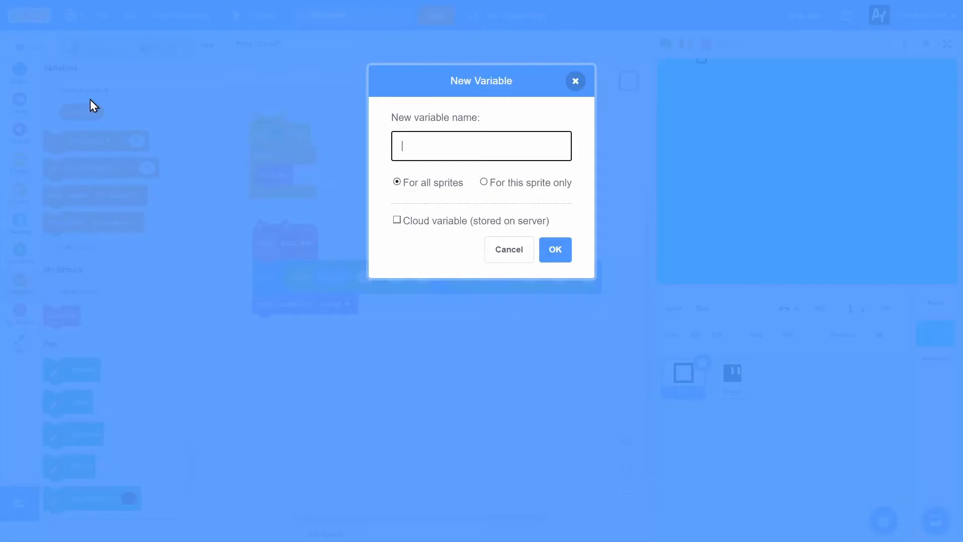
pyautogui.write('TILES')
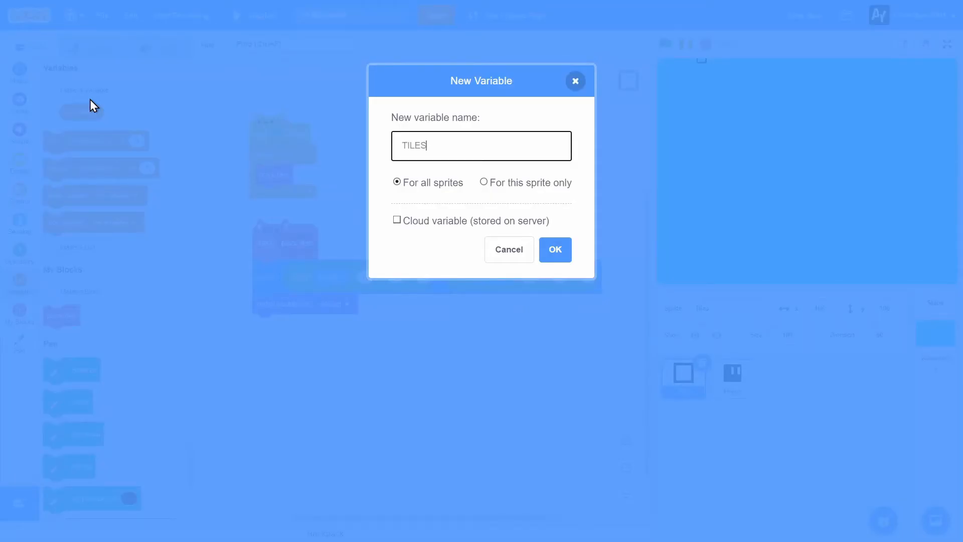
pyautogui.press('backspace')
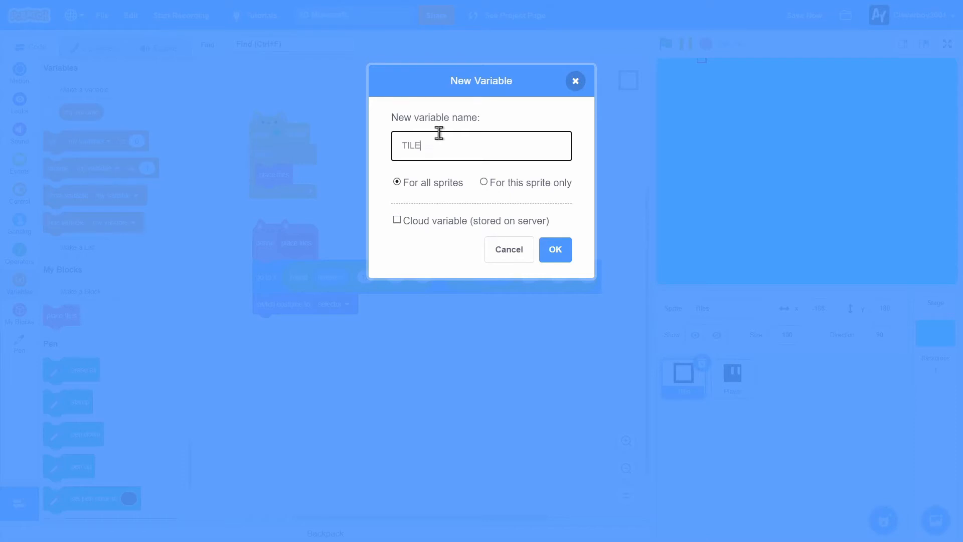
pyautogui.click(553, 250)
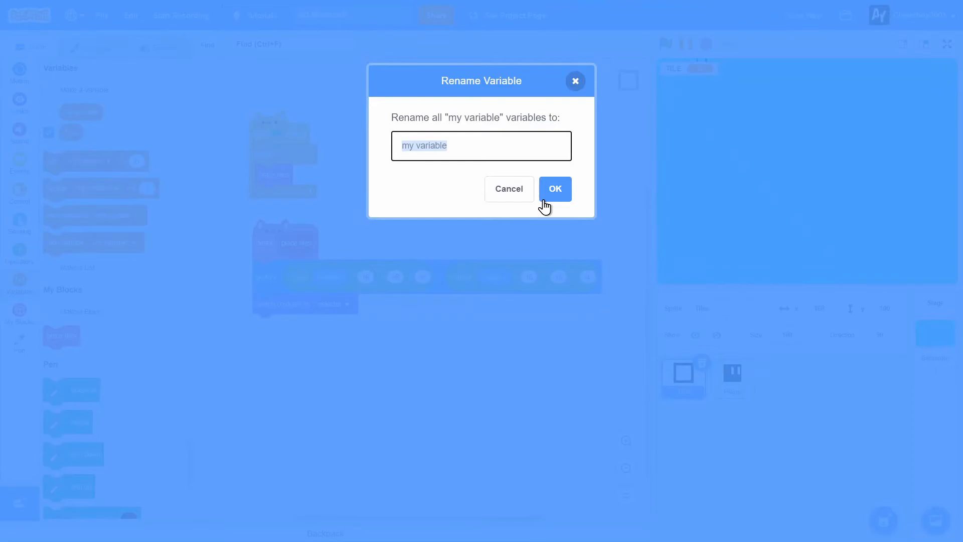
pyautogui.click(553, 189)
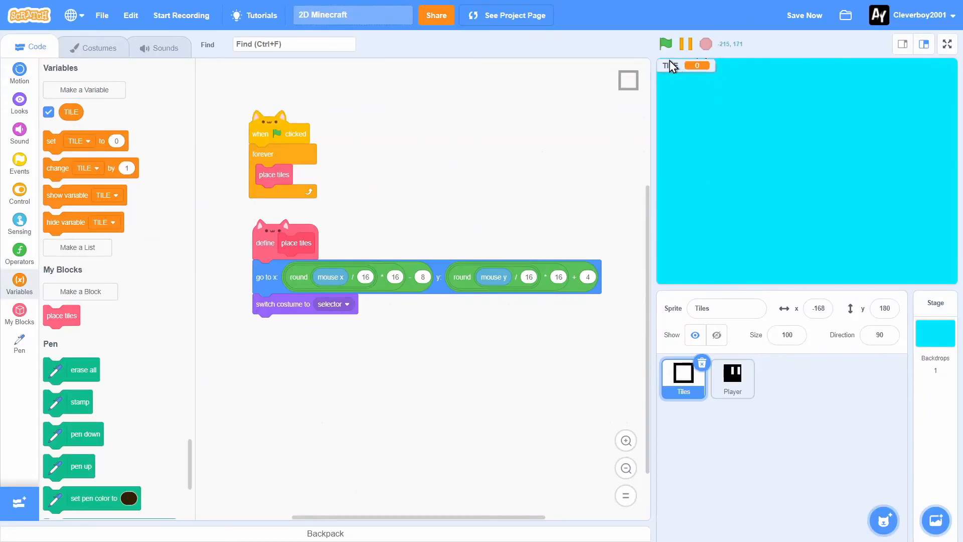
pyautogui.moveTo(54, 191)
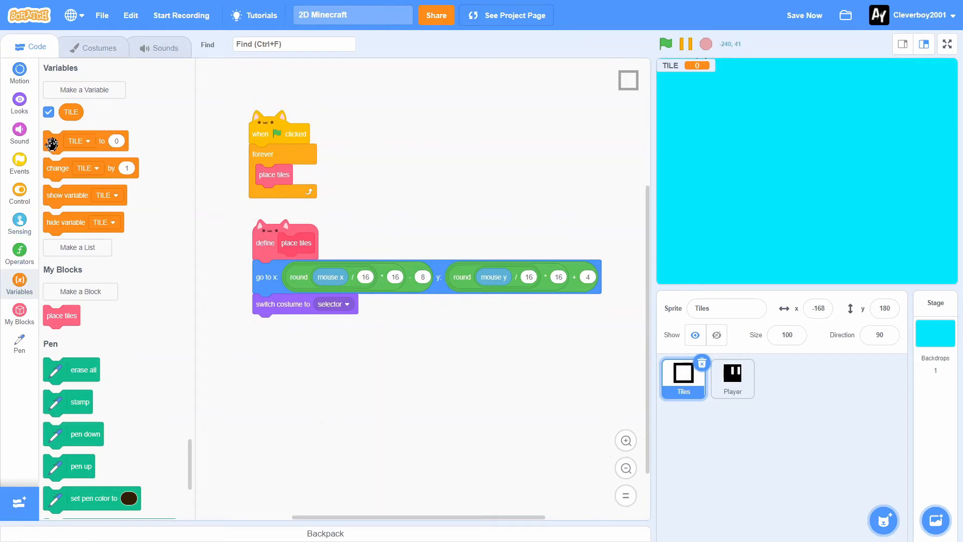
# - Add if key 1 pressed set TILE to dirt and a second check for key 2 setting grass
pyautogui.moveTo(85, 141); pyautogui.dragTo(289, 153)
pyautogui.write('dirt')
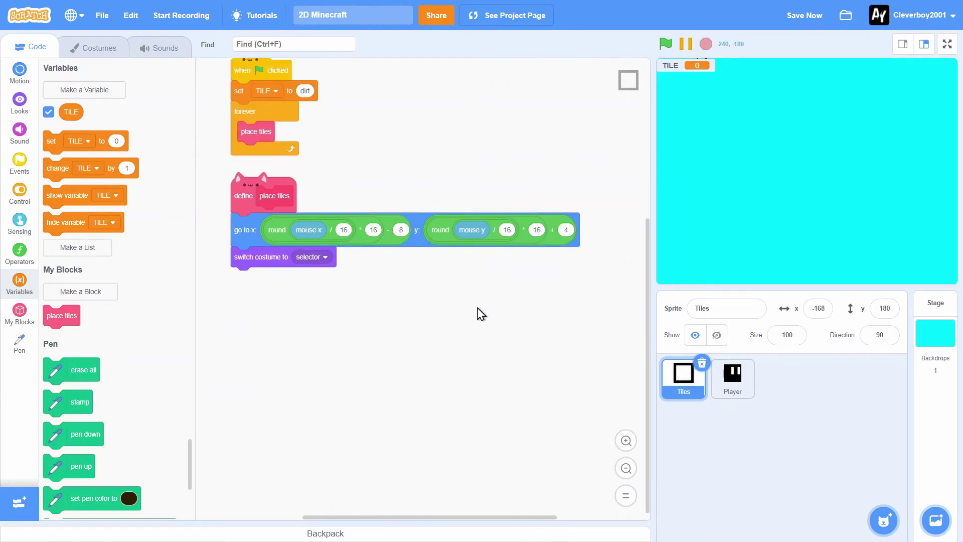
pyautogui.click(19, 194)
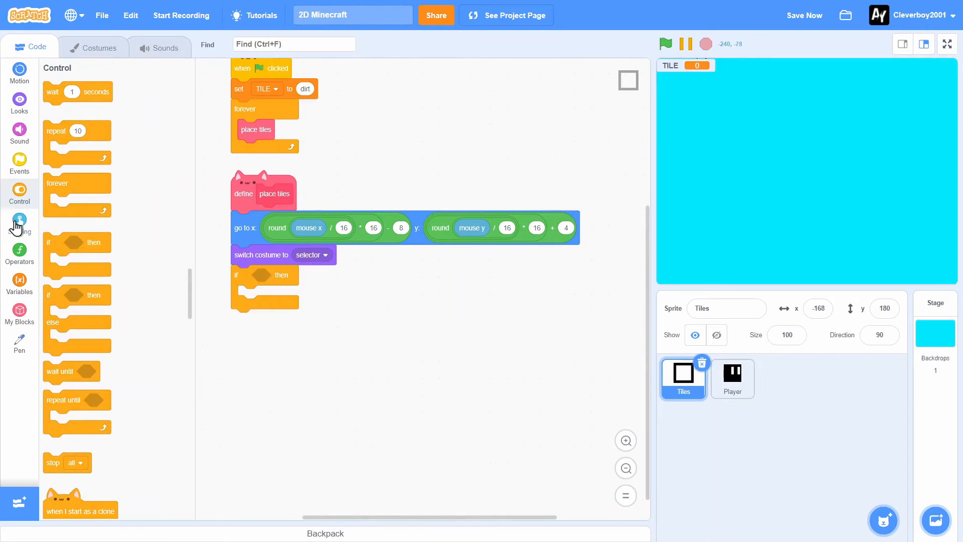
pyautogui.click(20, 222)
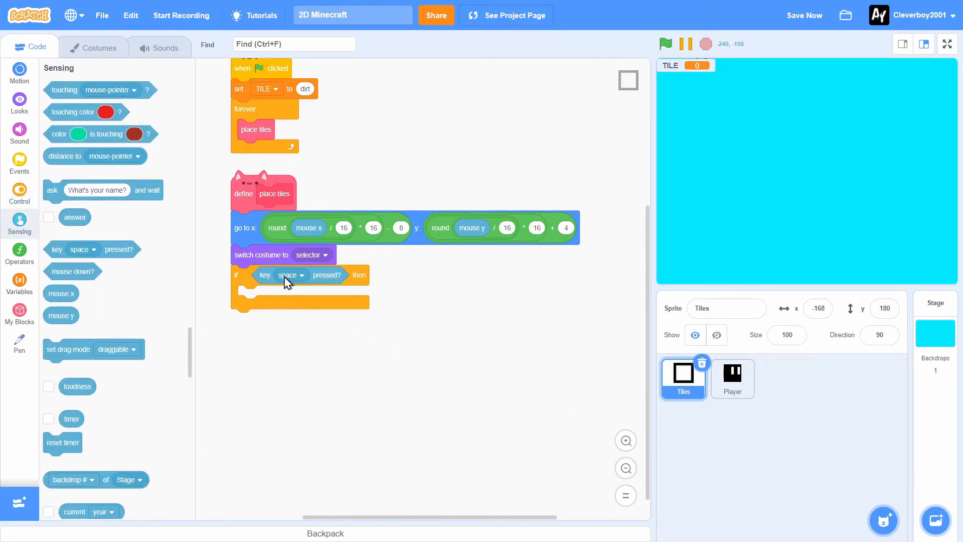
pyautogui.click(294, 275)
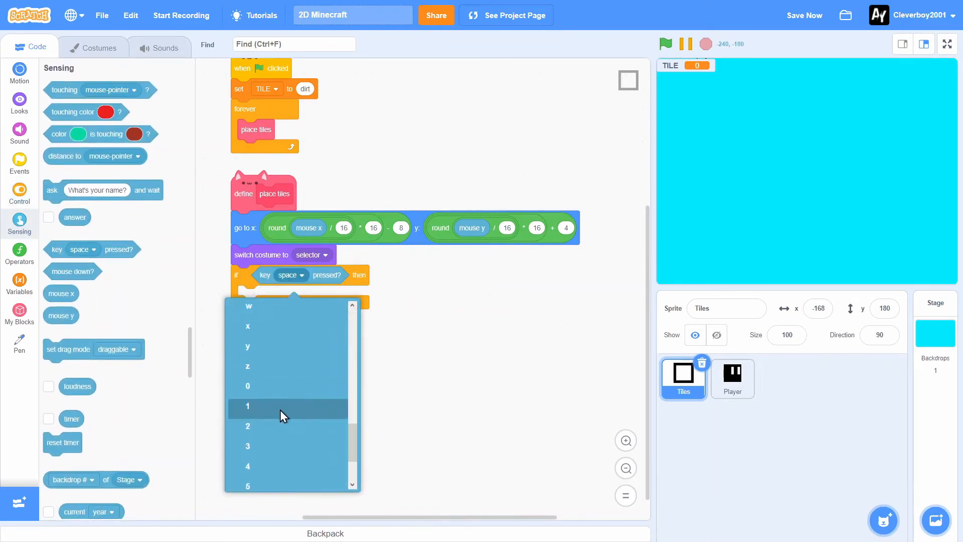
pyautogui.click(248, 407)
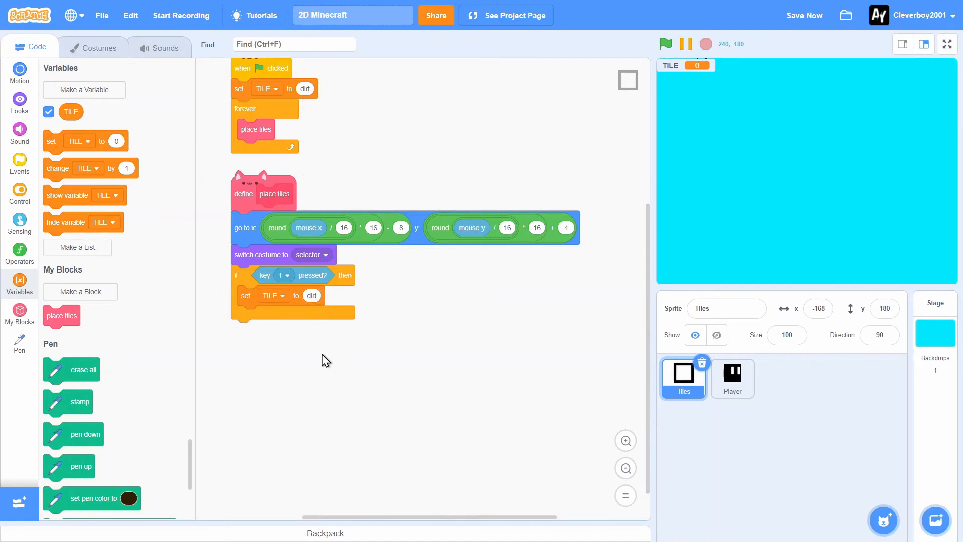
pyautogui.moveTo(319, 356)
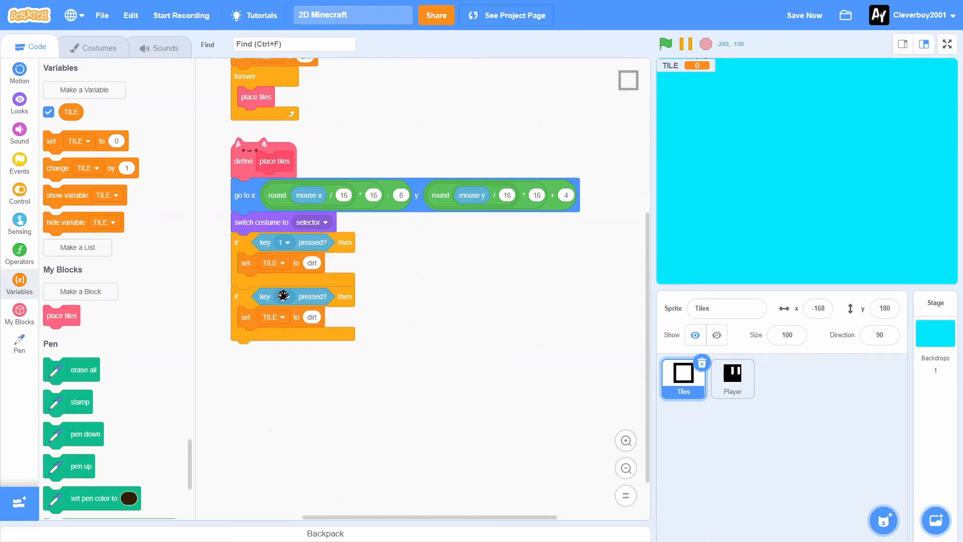
pyautogui.click(282, 297)
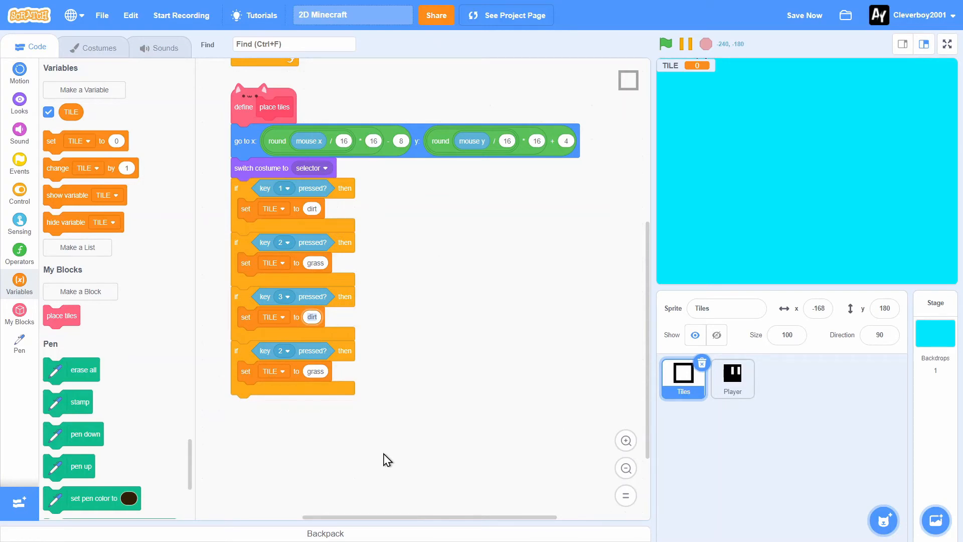
# - Add key checks 3–6 setting TILE to wood, wood planks, stone and eraser
pyautogui.click(314, 316)
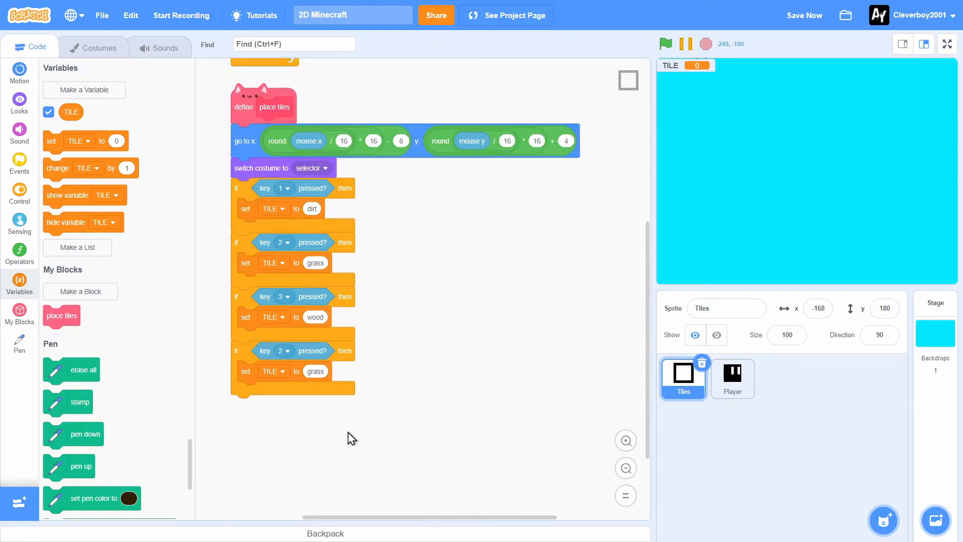
pyautogui.click(284, 351)
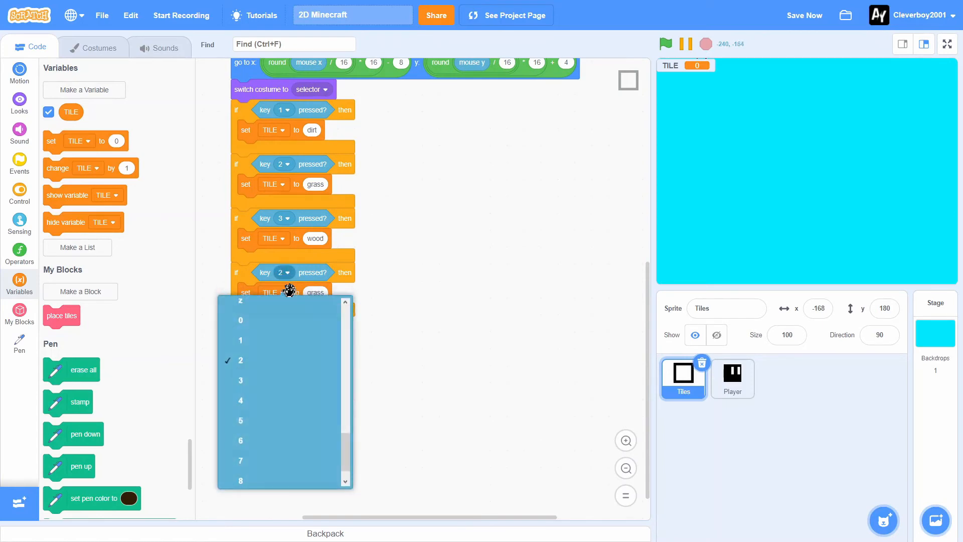
pyautogui.click(241, 400)
pyautogui.write('wood planks')
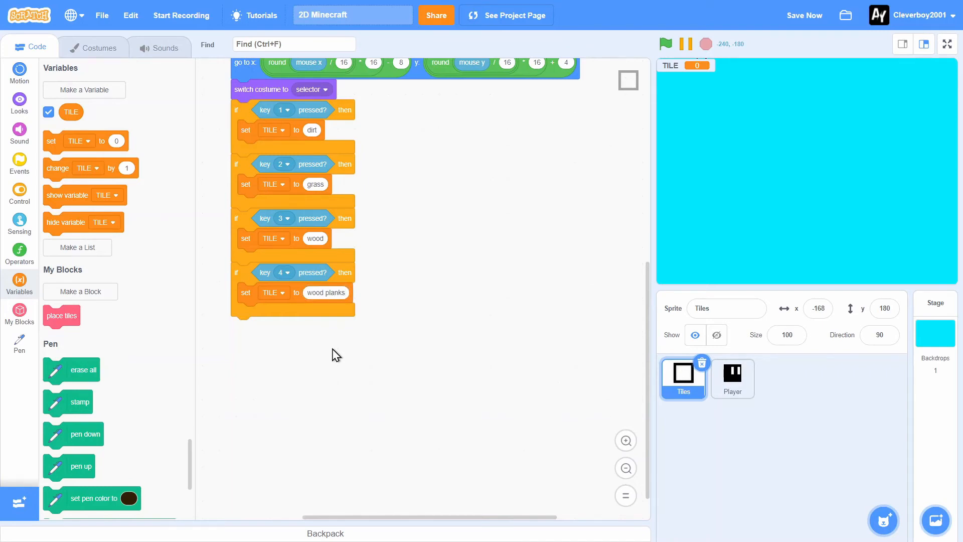
pyautogui.rightClick(289, 217)
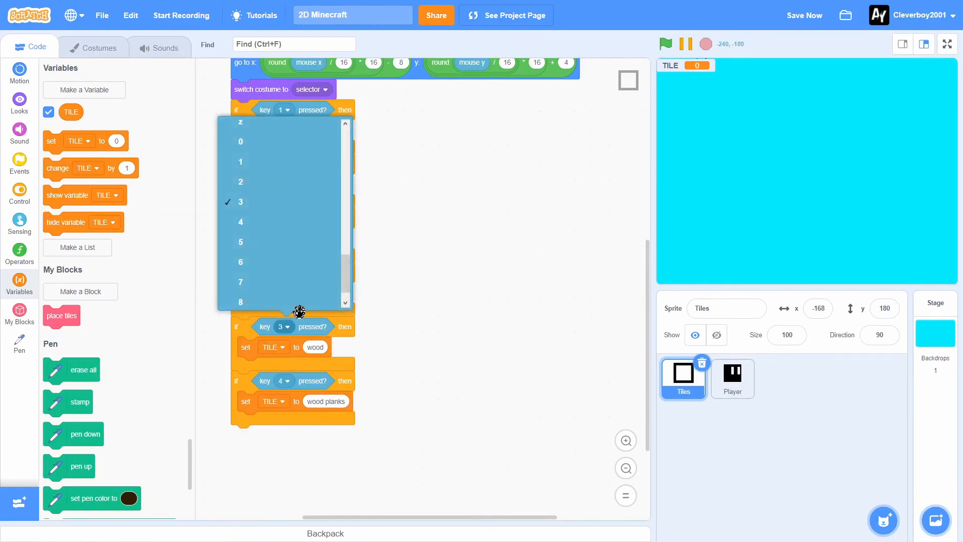
pyautogui.click(239, 202)
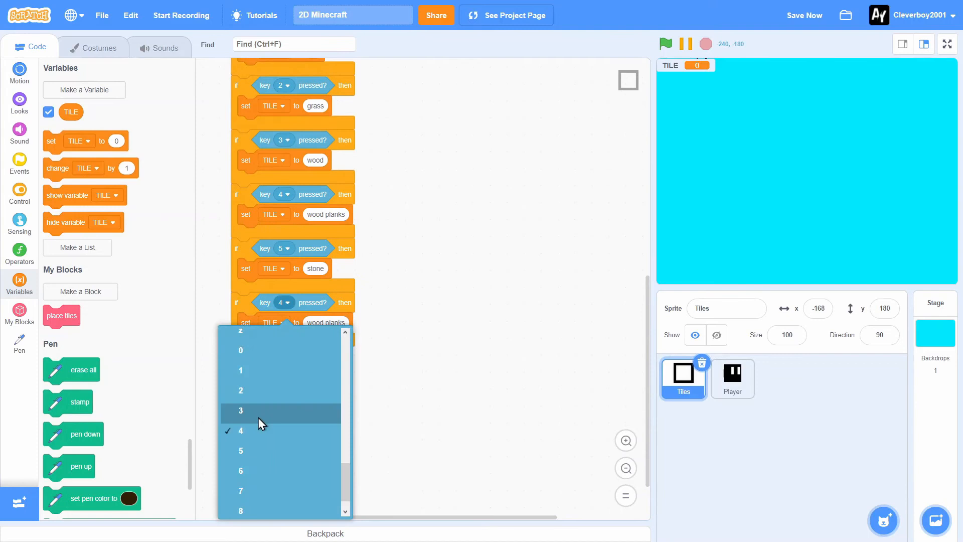
pyautogui.click(239, 469)
pyautogui.write('erase')
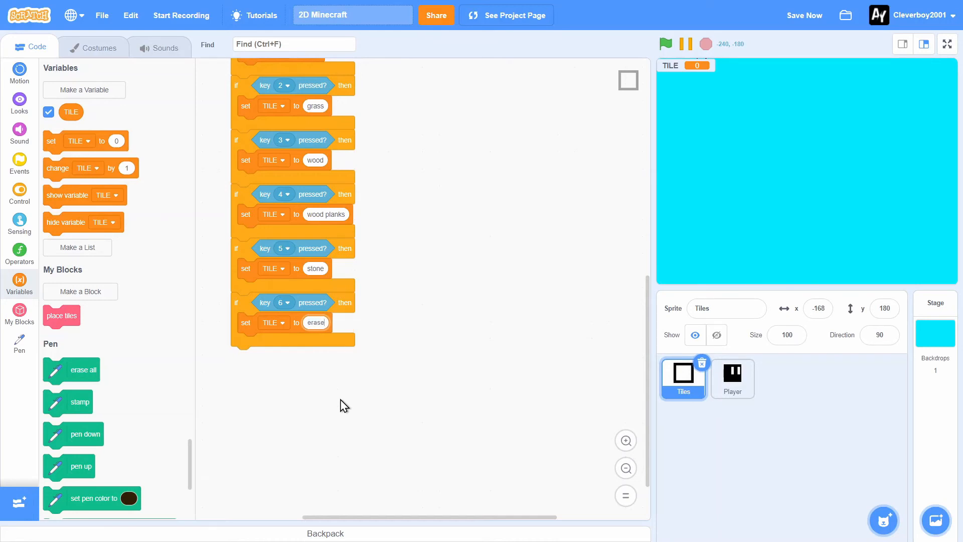
# - Discard the stray switch costume block back to the palette
pyautogui.click(19, 100)
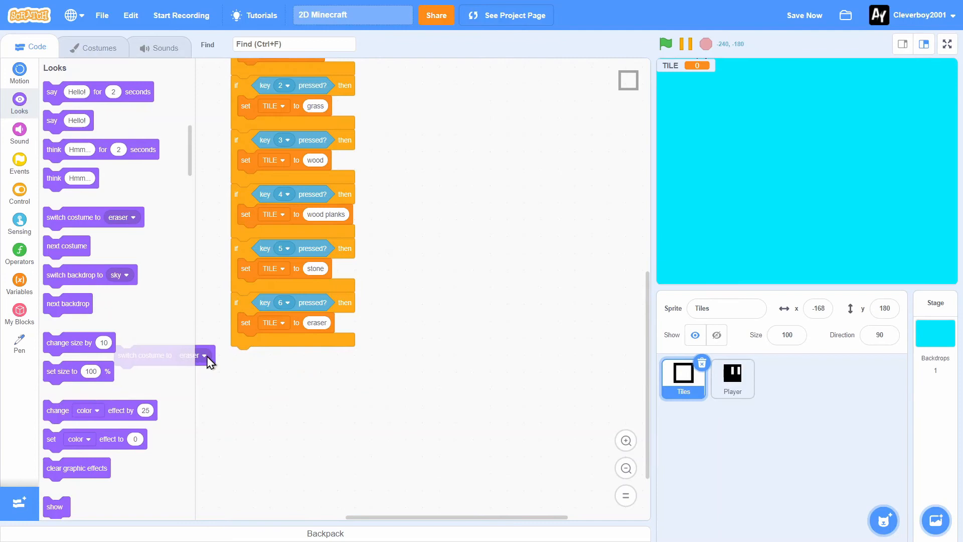
pyautogui.click(664, 43)
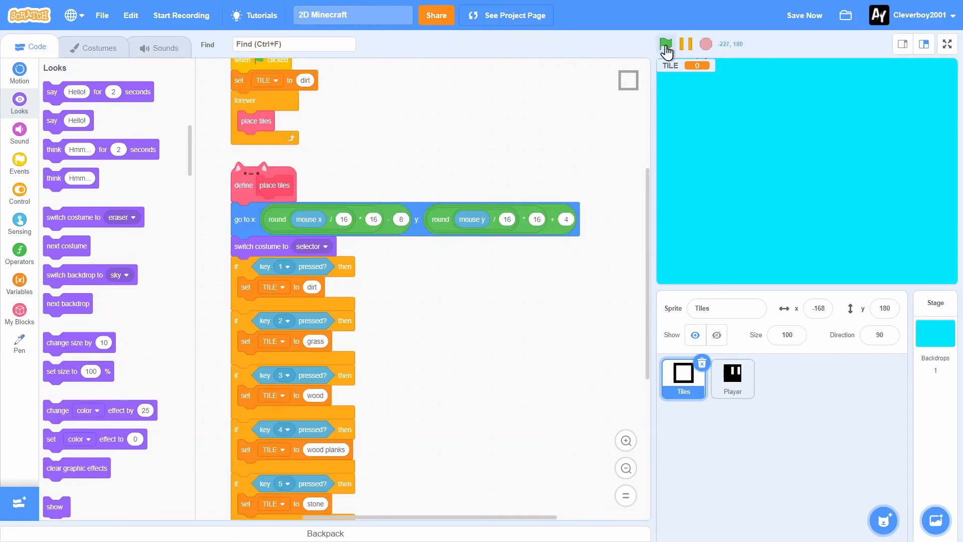
# - Run the project with the green flag and review the Tiles sprite's script
pyautogui.click(665, 44)
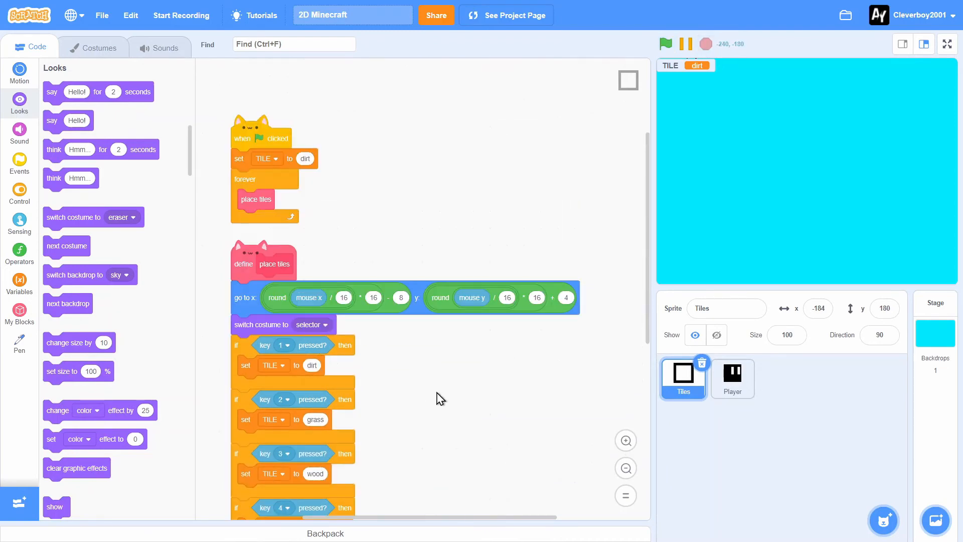
pyautogui.scroll(-3)
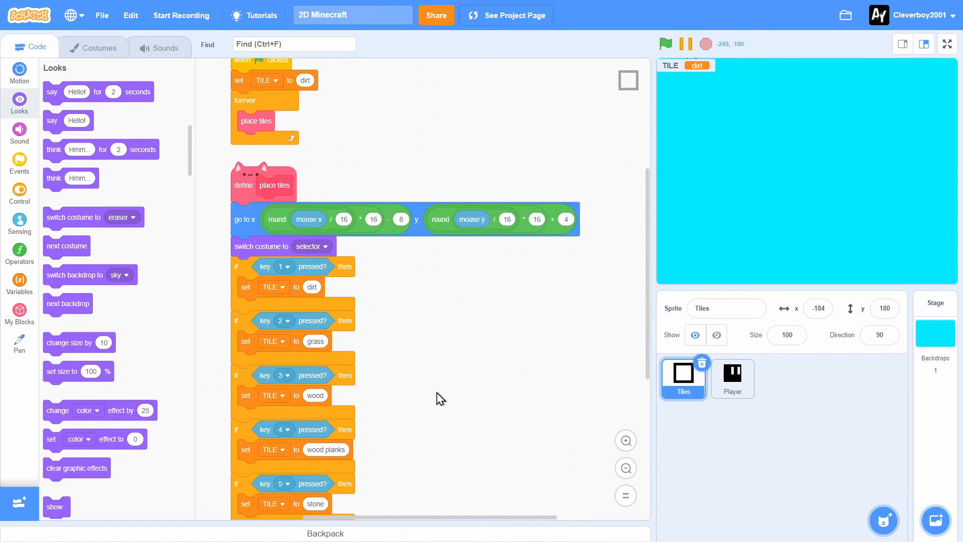
pyautogui.scroll(-3)
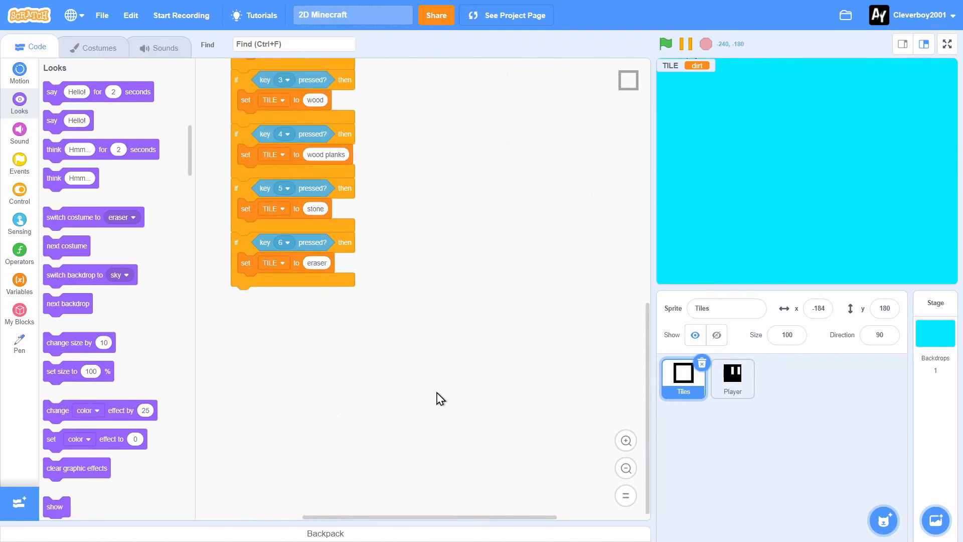
pyautogui.moveTo(19, 201)
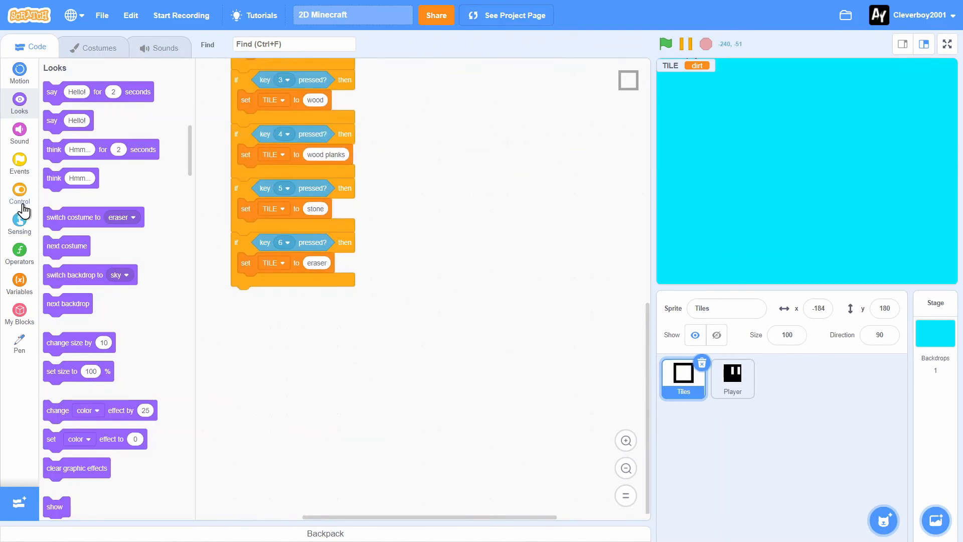
# - Attach an 'if mouse down? then' check below the key checks in place tiles
pyautogui.click(19, 194)
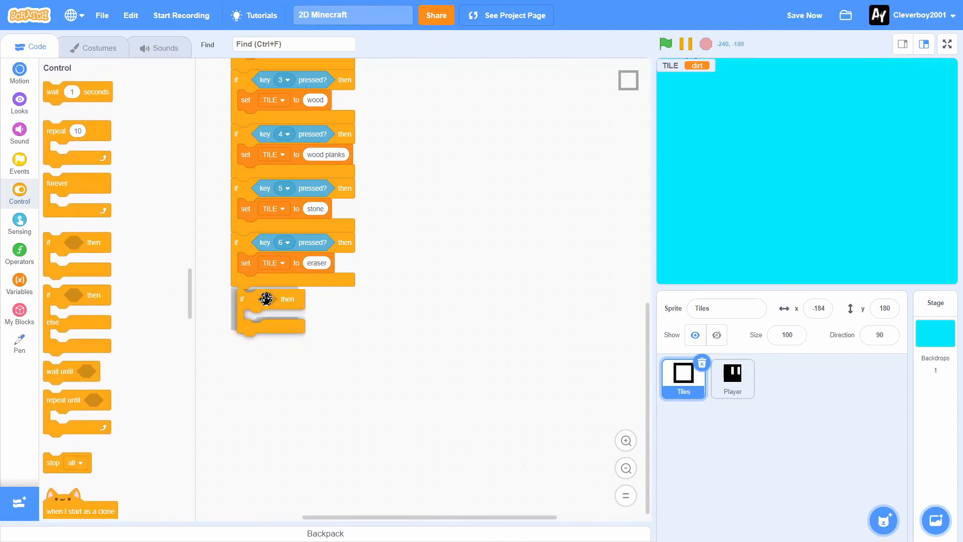
pyautogui.click(19, 222)
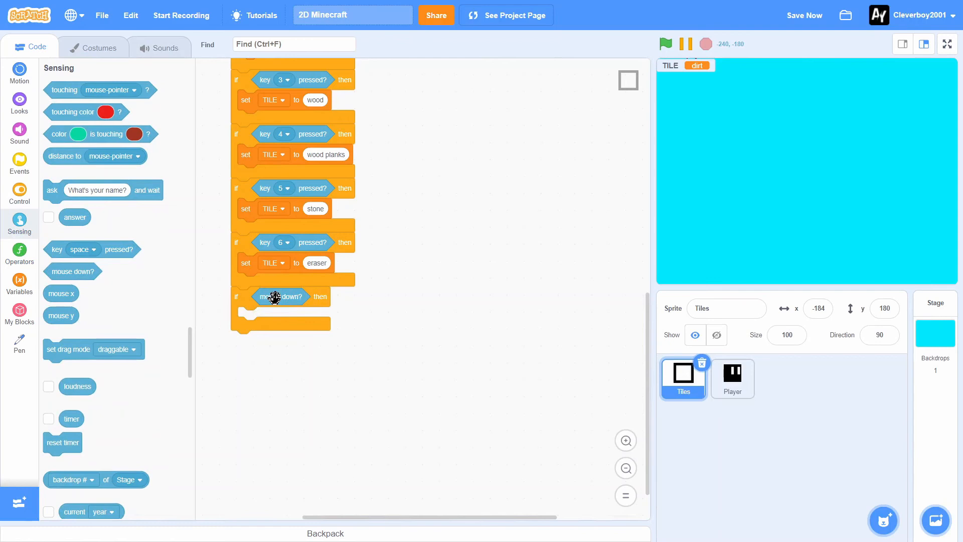
pyautogui.moveTo(191, 104)
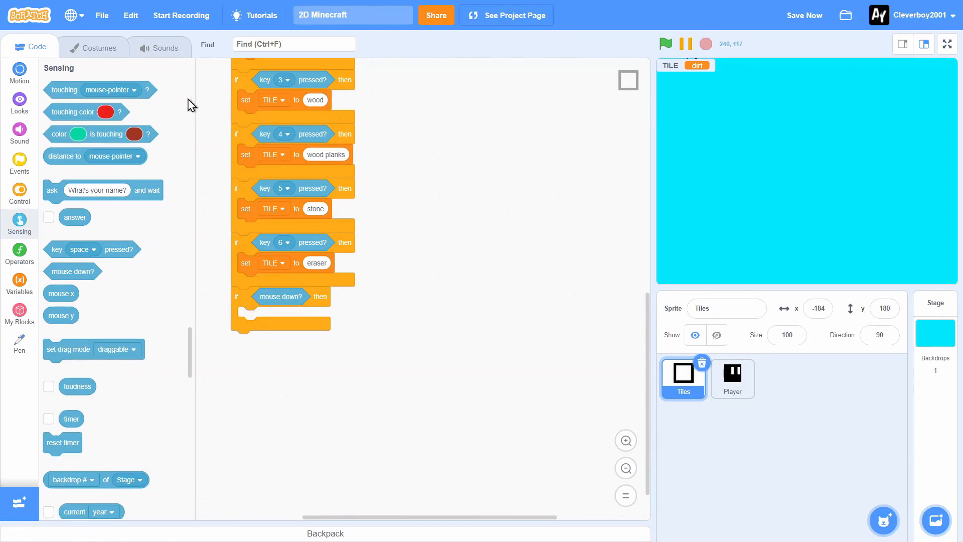
pyautogui.moveTo(19, 127)
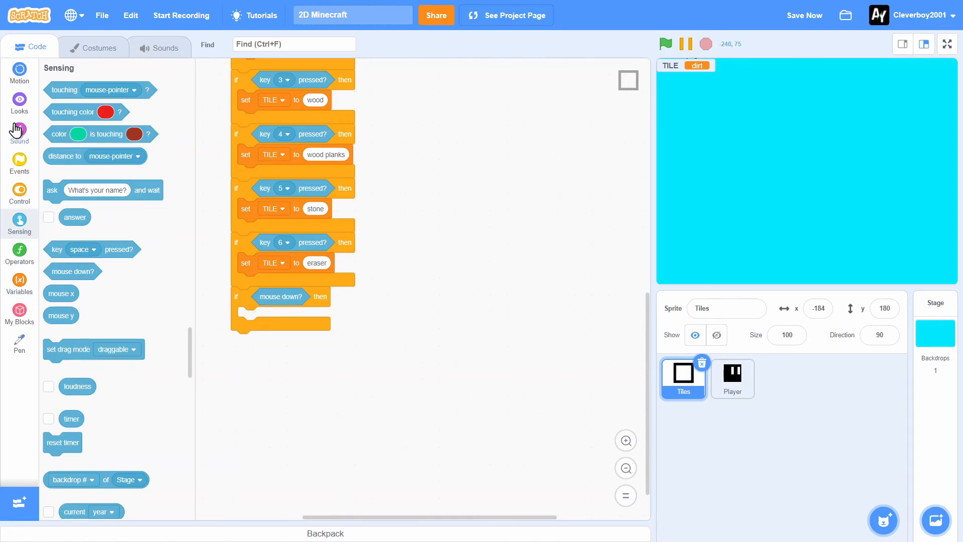
pyautogui.moveTo(19, 464)
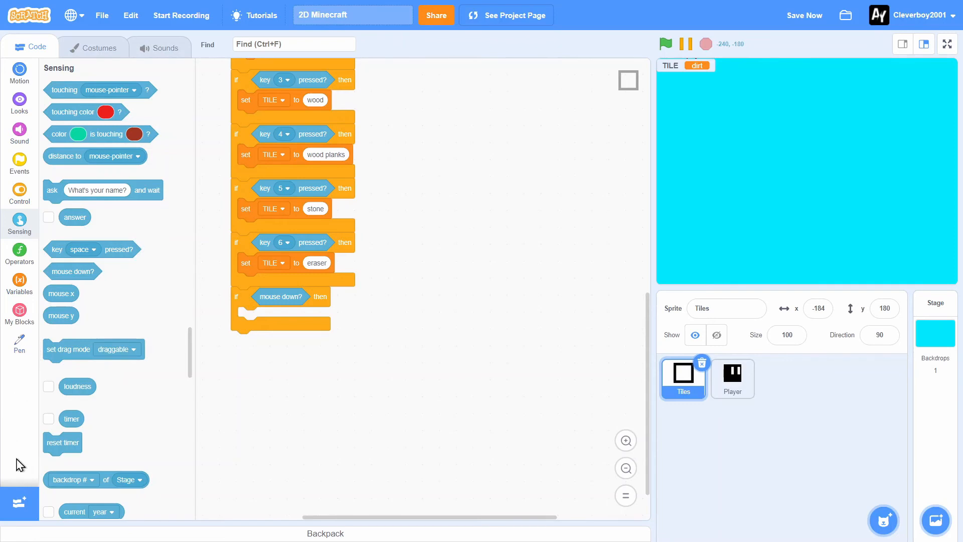
# - Add the Pen extension so its blocks appear in the palette
pyautogui.click(19, 342)
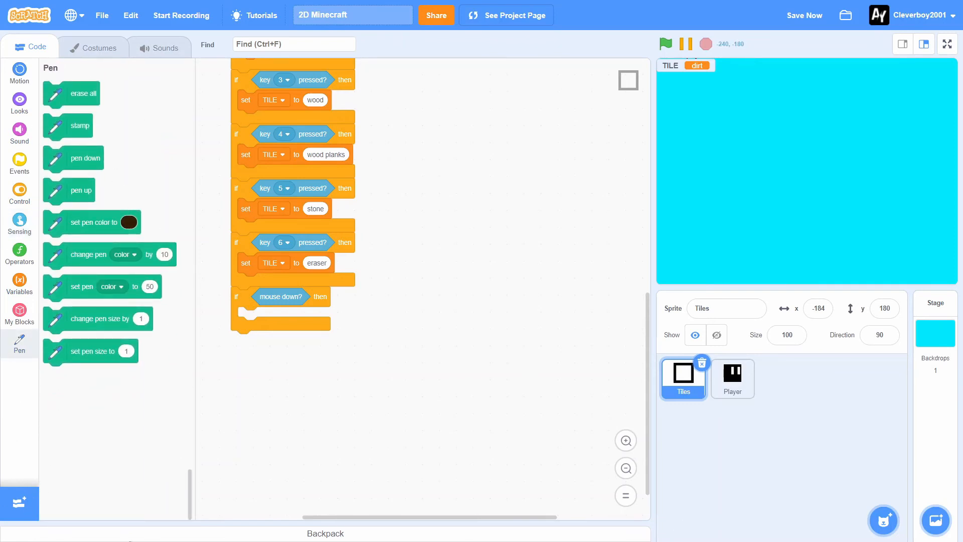
pyautogui.moveTo(13, 502)
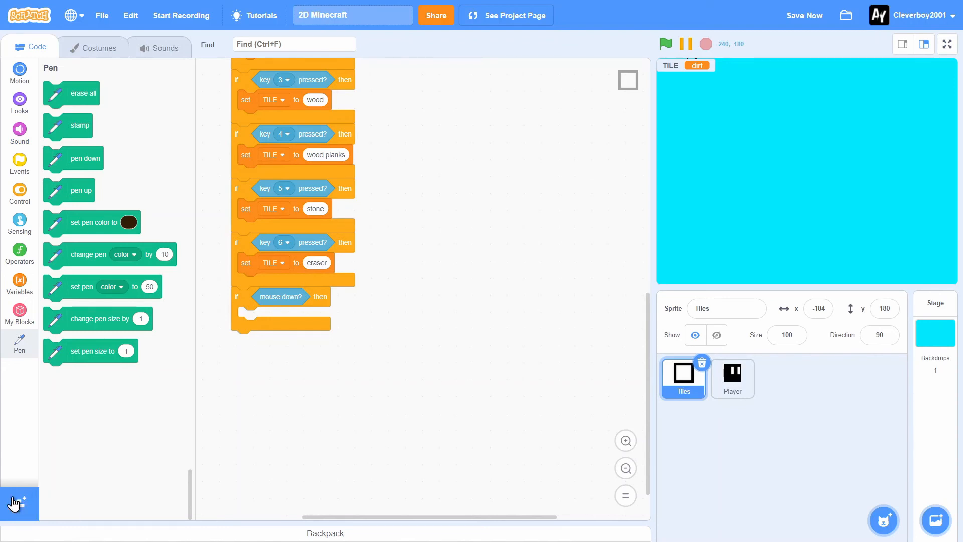
pyautogui.click(13, 501)
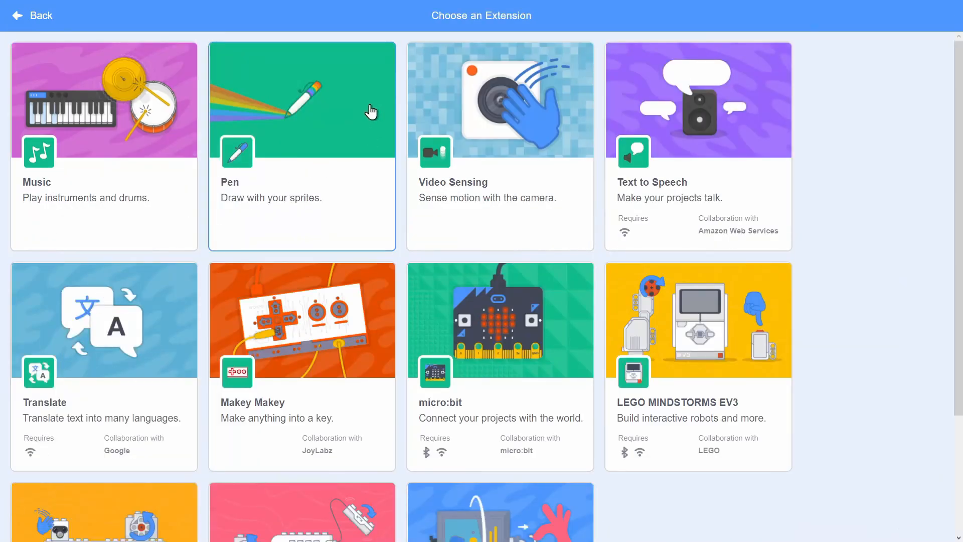
pyautogui.moveTo(239, 212)
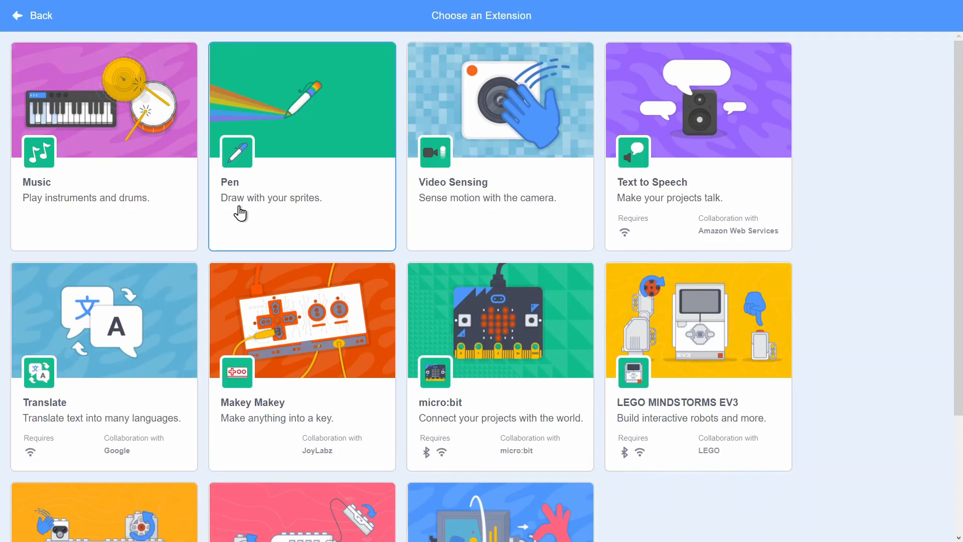
pyautogui.click(302, 145)
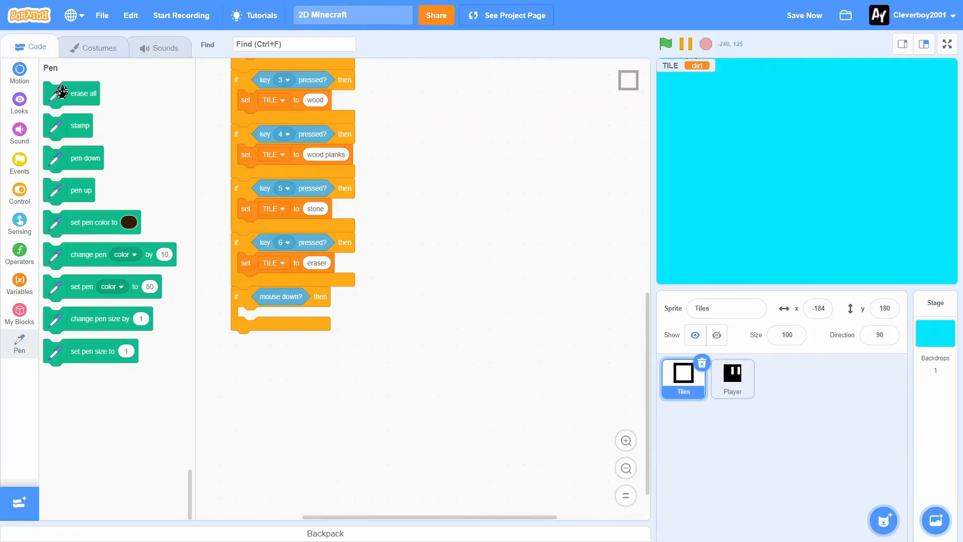
pyautogui.moveTo(428, 137)
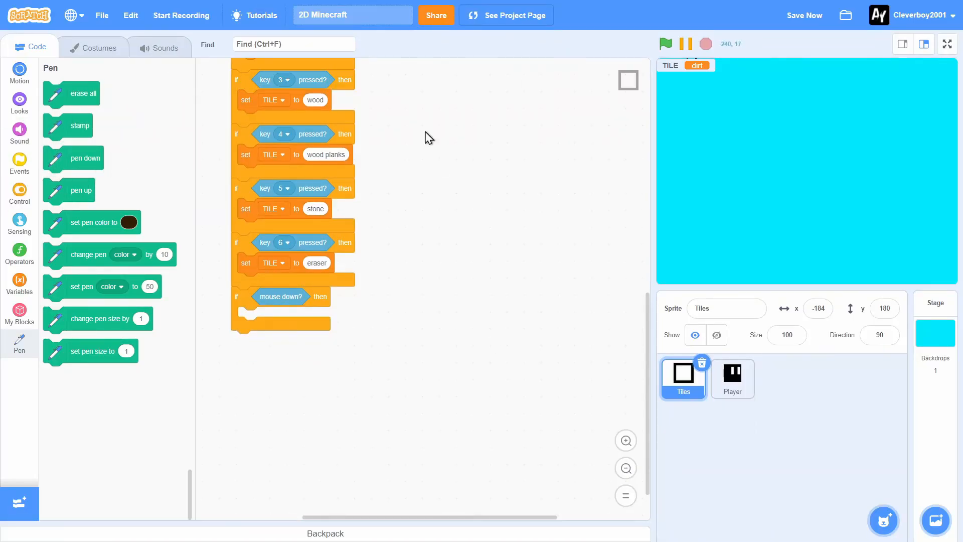
pyautogui.moveTo(125, 203)
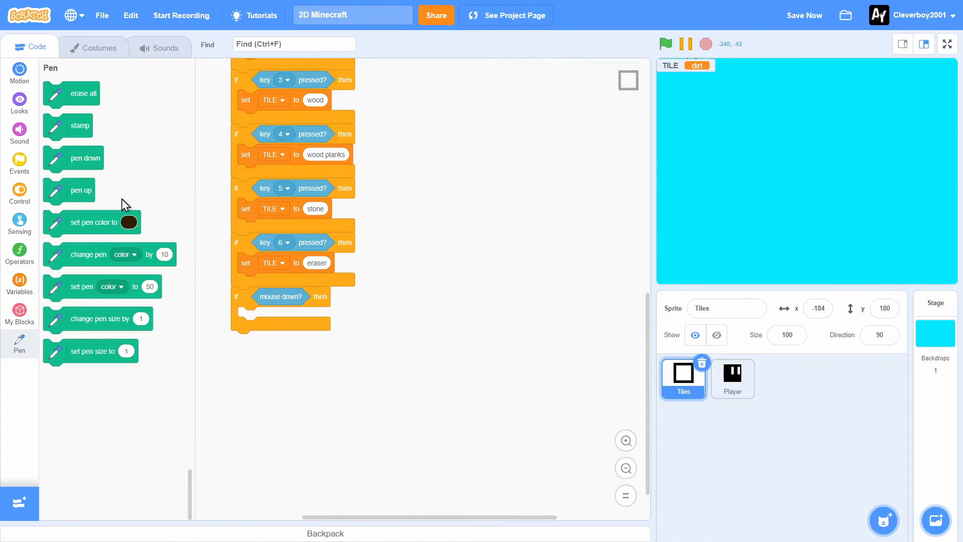
pyautogui.moveTo(20, 99)
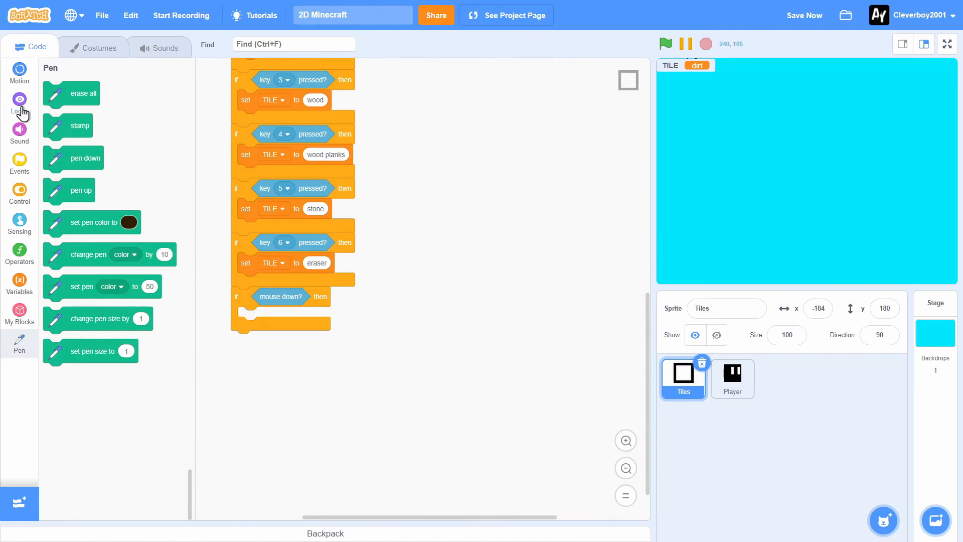
# - Inside the mouse check, switch costume to TILE, stamp it, then switch back to selector
pyautogui.click(19, 103)
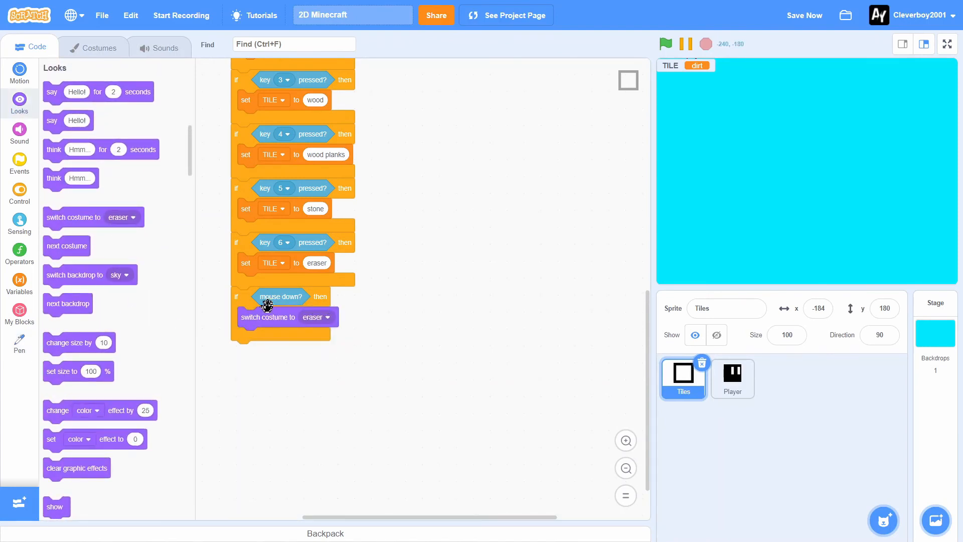
pyautogui.click(19, 283)
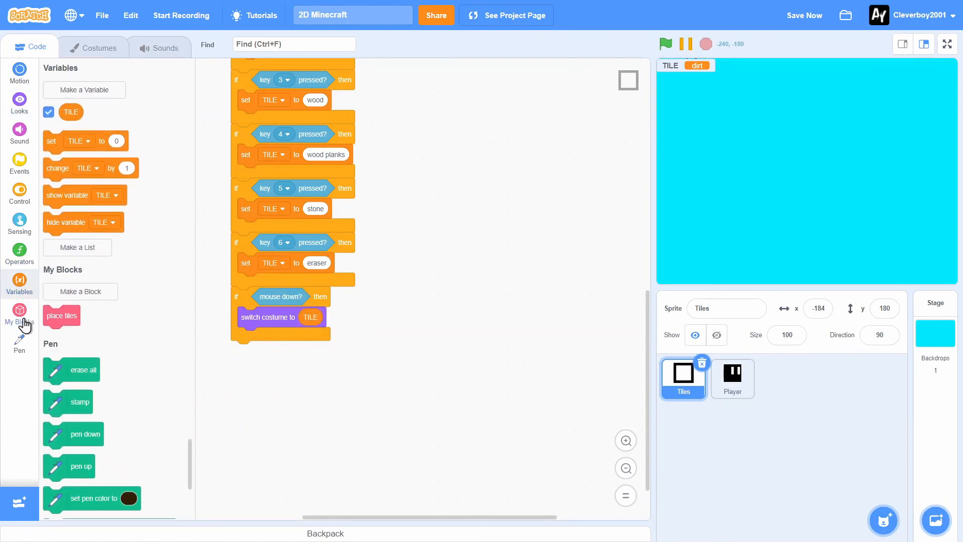
pyautogui.click(19, 345)
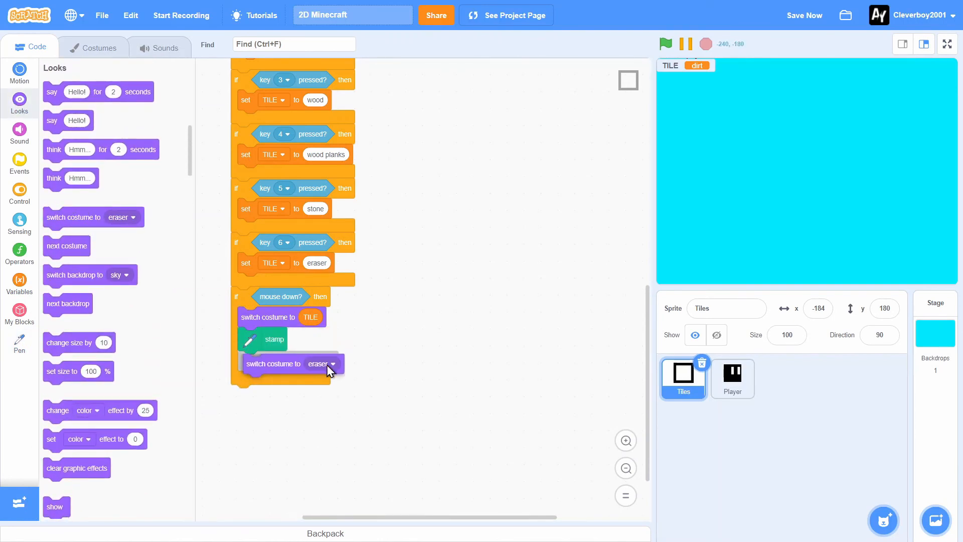
pyautogui.click(330, 363)
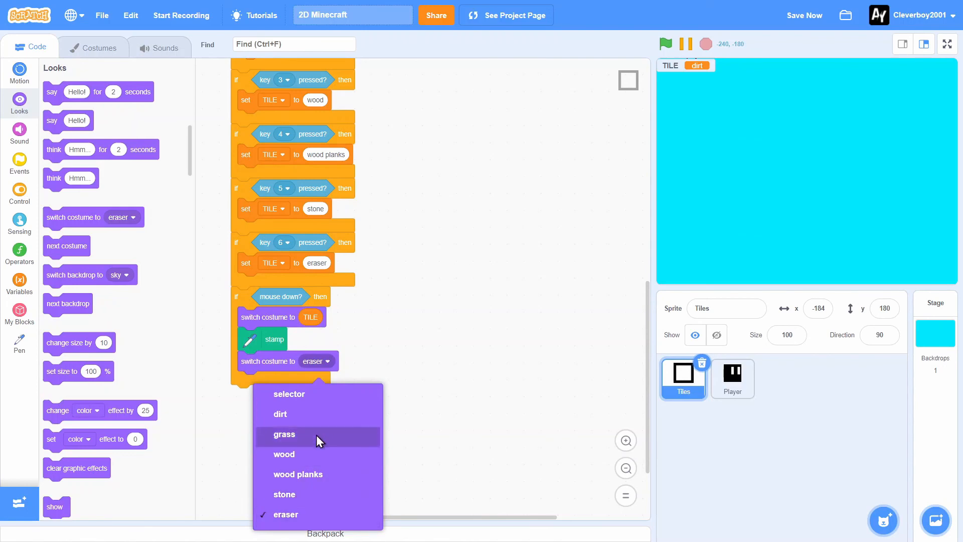
pyautogui.click(947, 43)
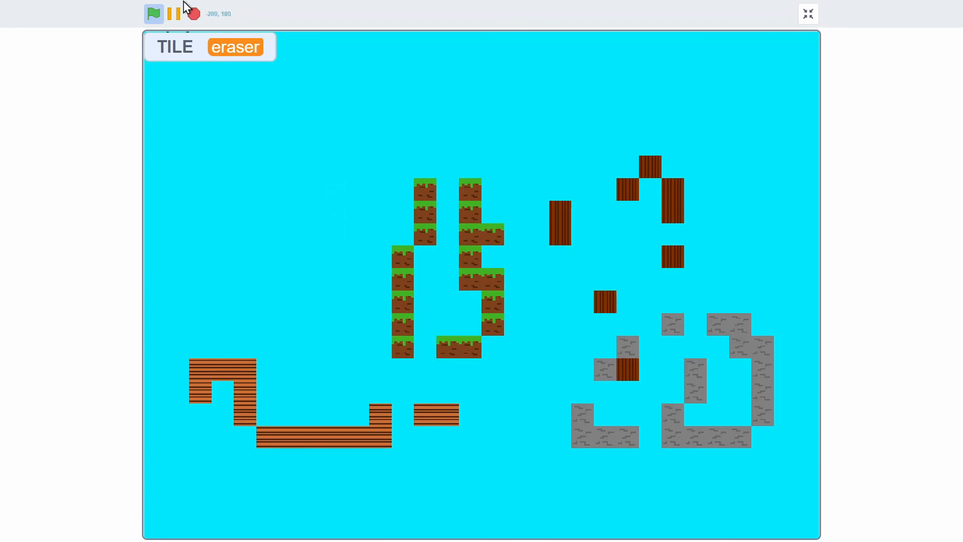
# - Stamp grass, wood, planks and stone tiles full screen, then return to the editor
pyautogui.click(807, 13)
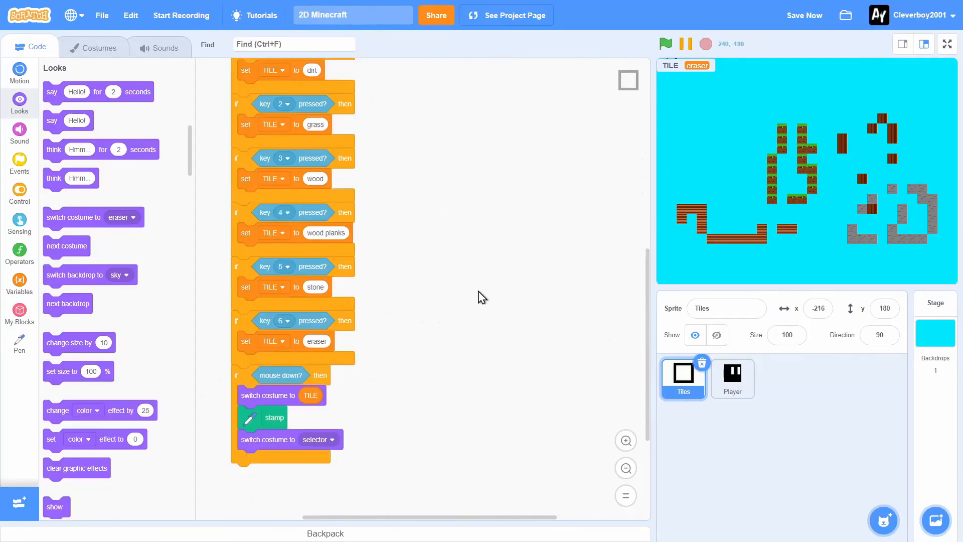